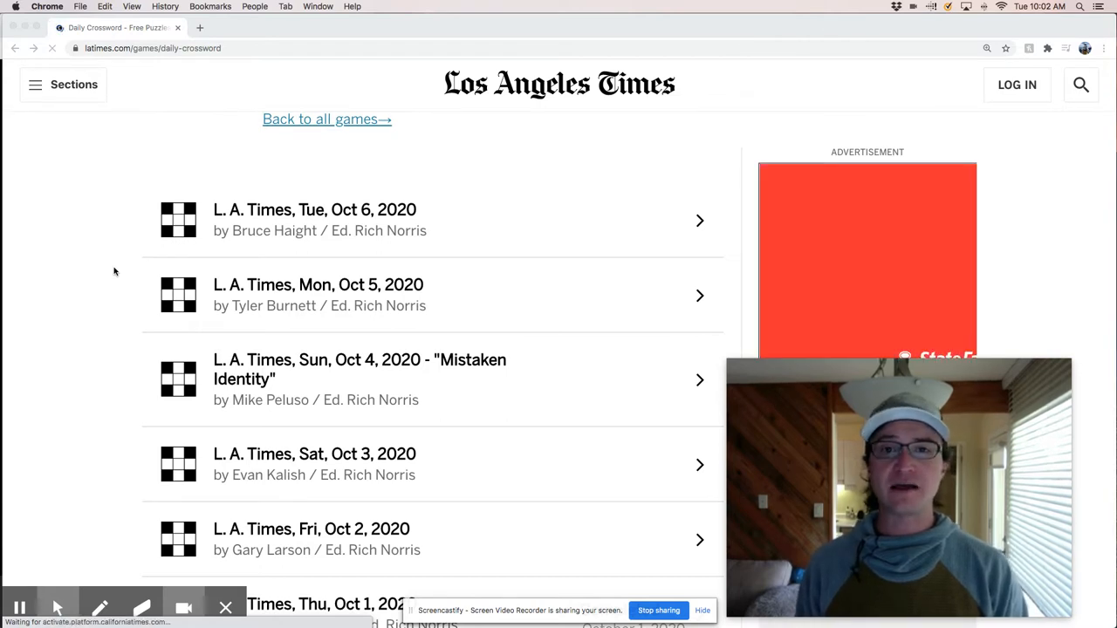
pyautogui.moveTo(340, 244)
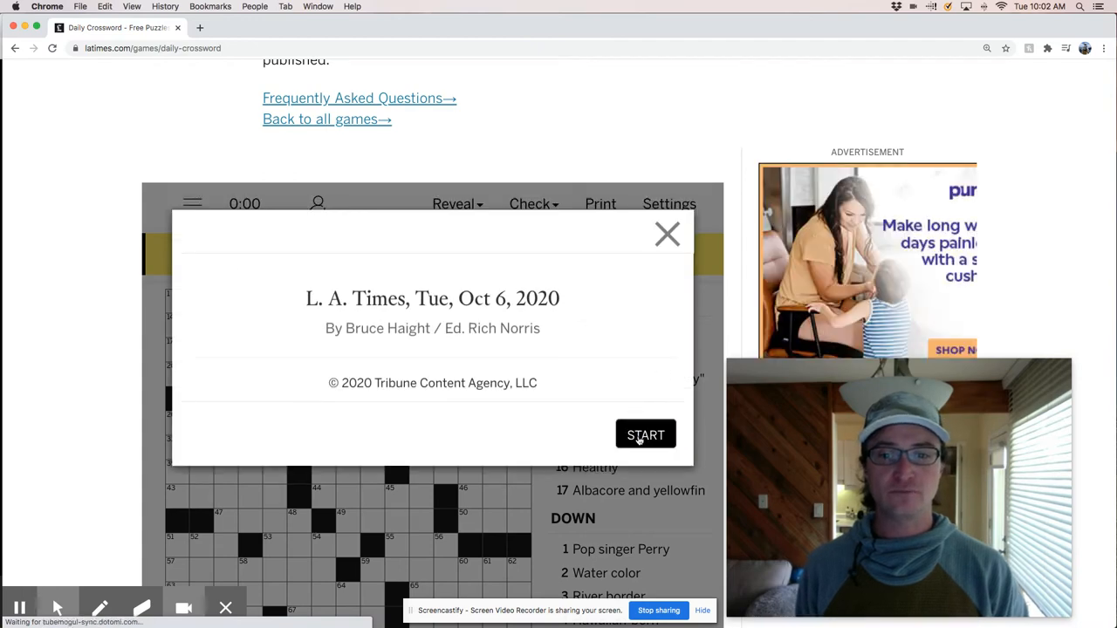
# Start the Oct 6 puzzle and enter KATY at 1 Down
pyautogui.click(645, 435)
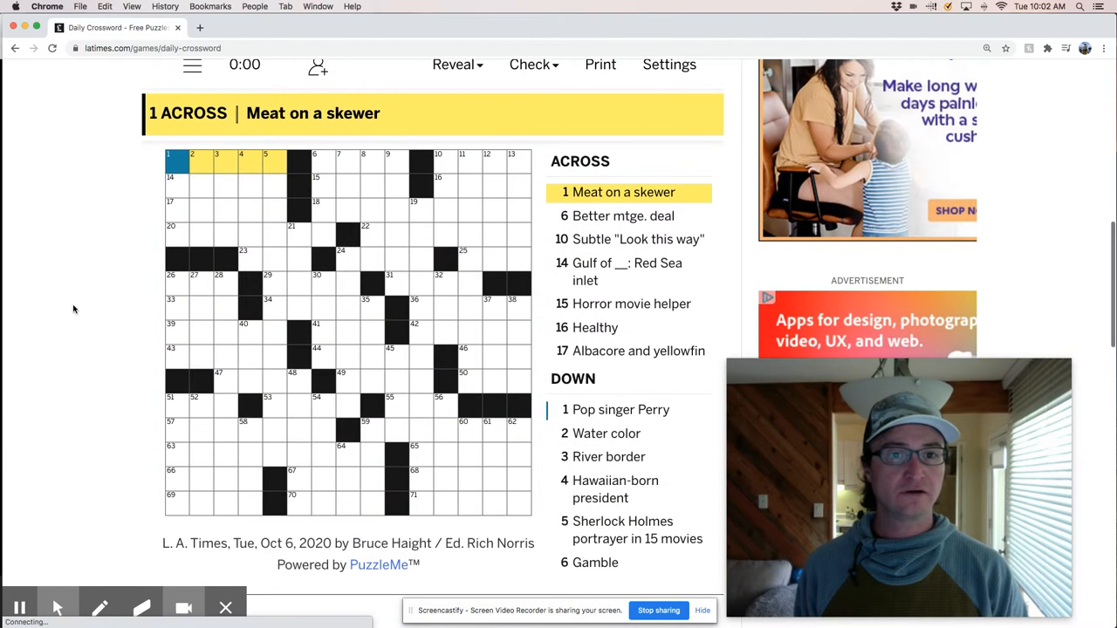
pyautogui.scroll(-3)
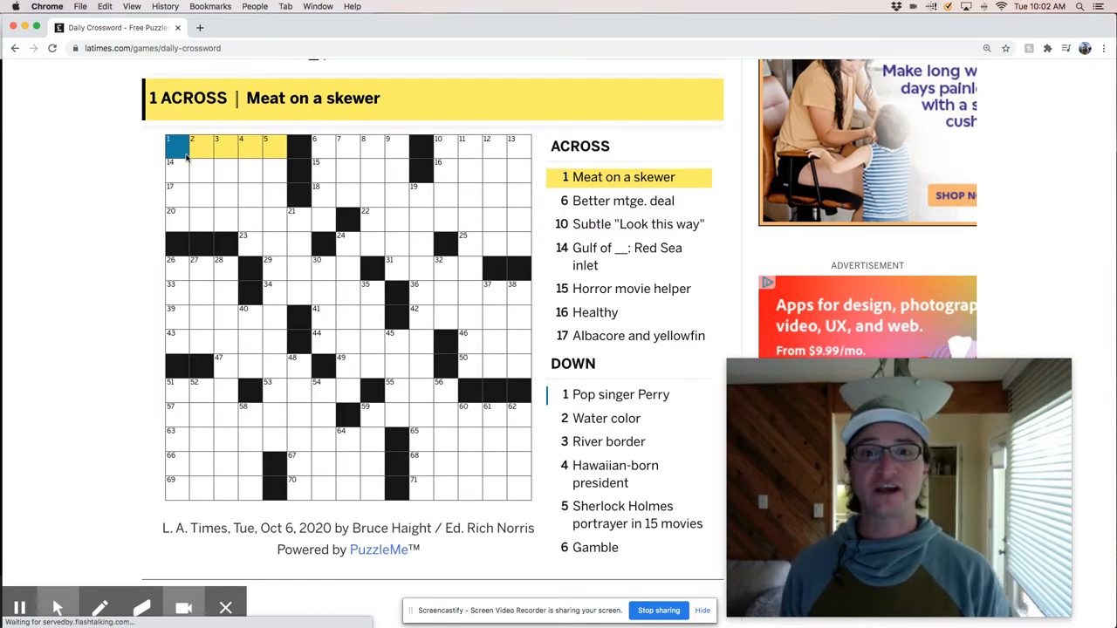
pyautogui.moveTo(178, 157)
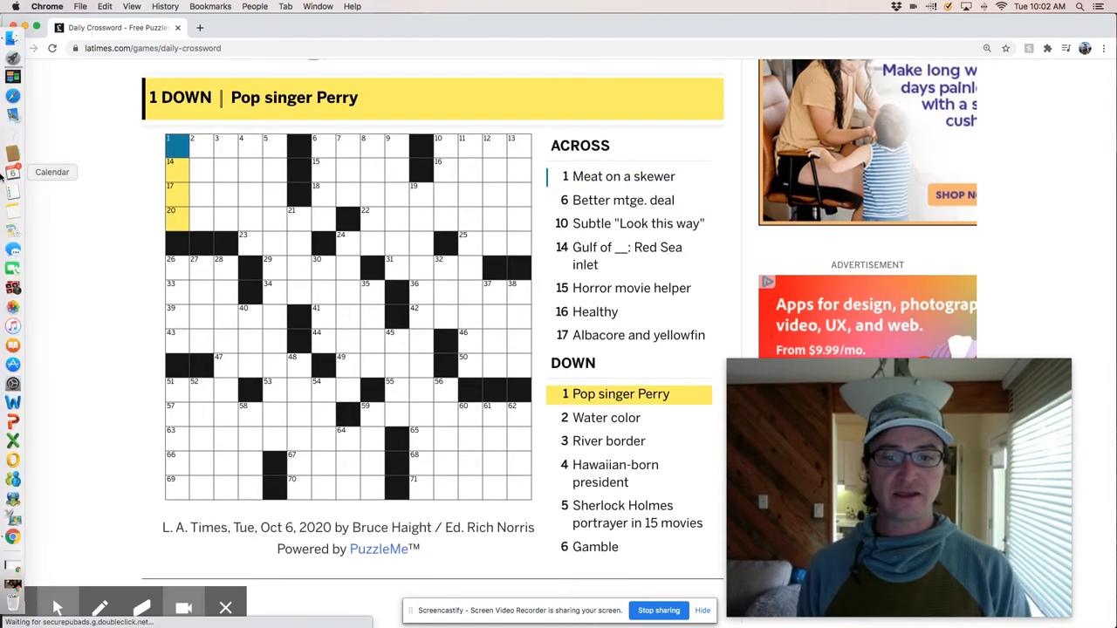
pyautogui.write('KATY')
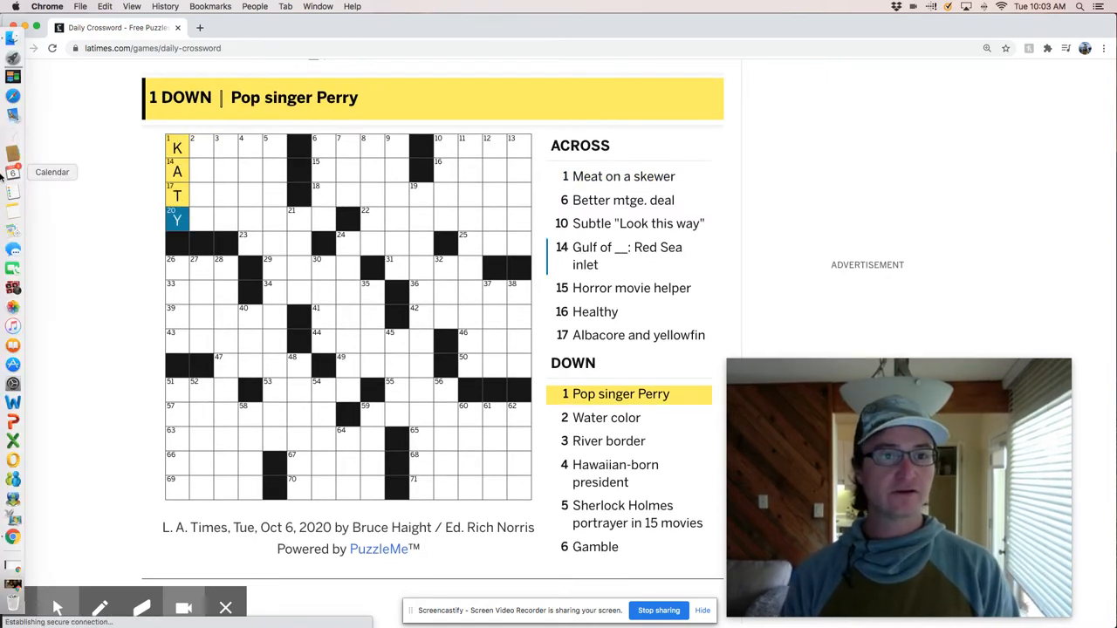
# Enter KEBAB at 1 Across and REFI at 6 Across
pyautogui.click(178, 148)
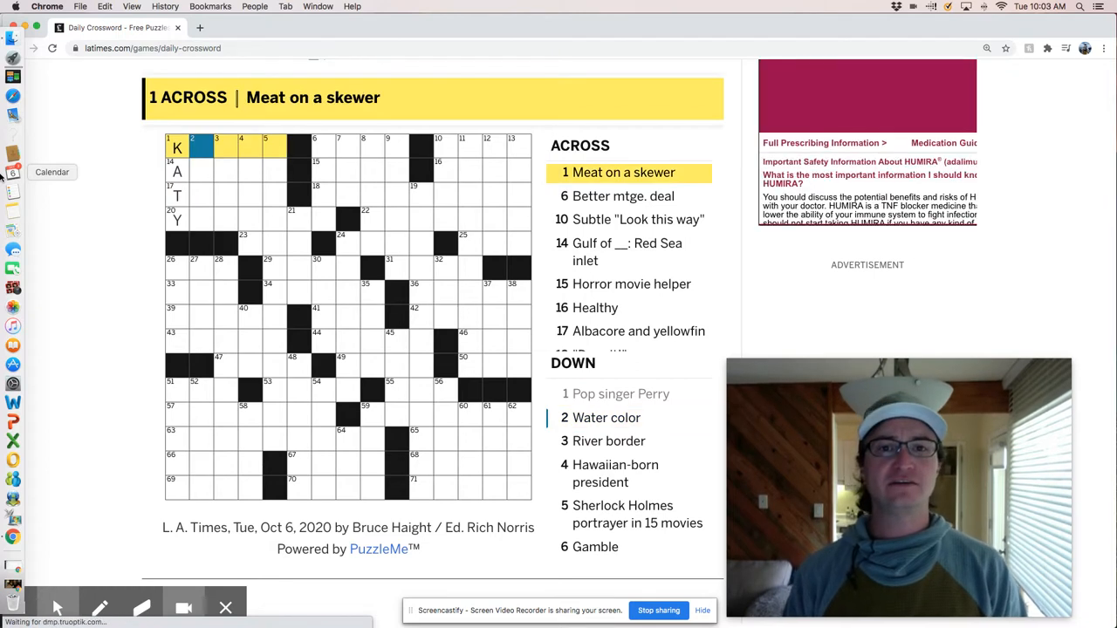
pyautogui.write('EBOB')
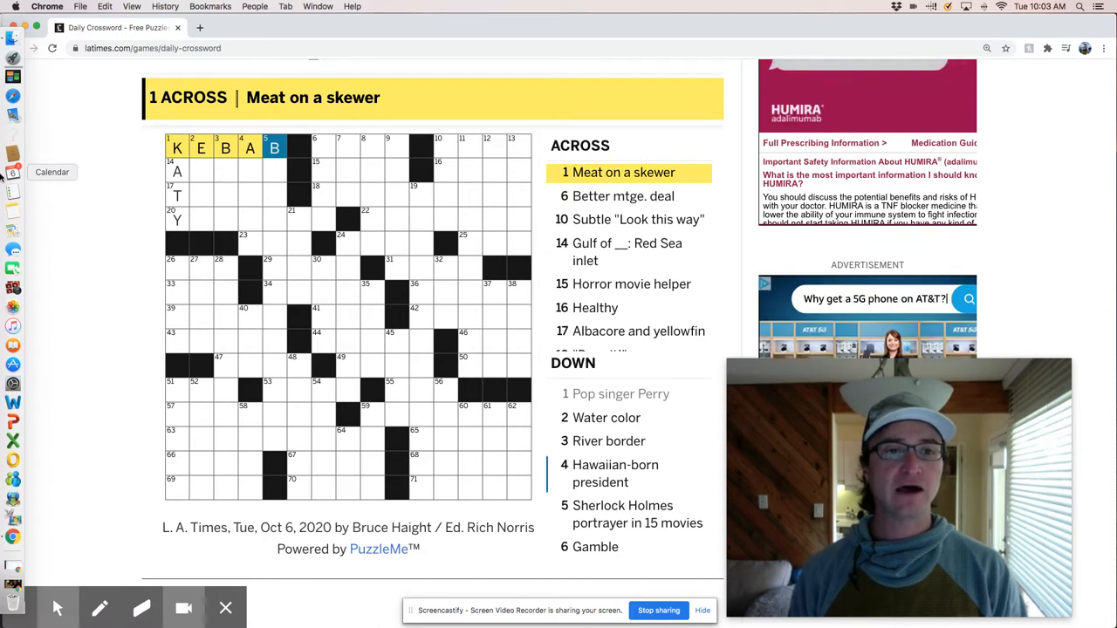
pyautogui.click(315, 146)
pyautogui.write('REFI')
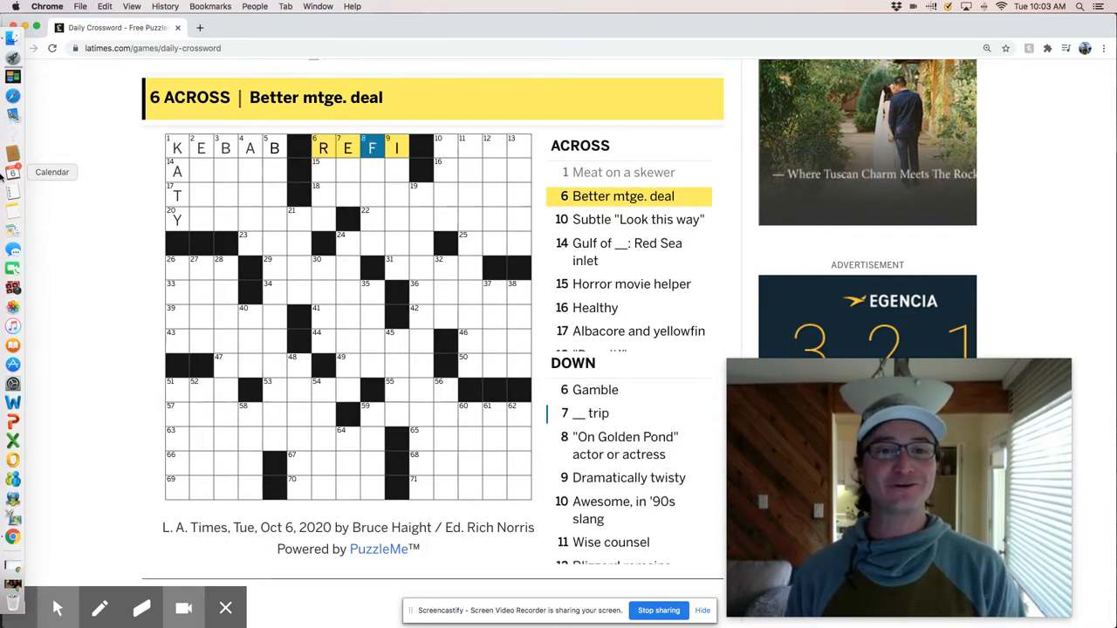
# Add PSST (10 Across), AQUA (2 Down), TUNAS (17 Across), revising 1 Across to KABAB
pyautogui.click(438, 147)
pyautogui.write('PSST')
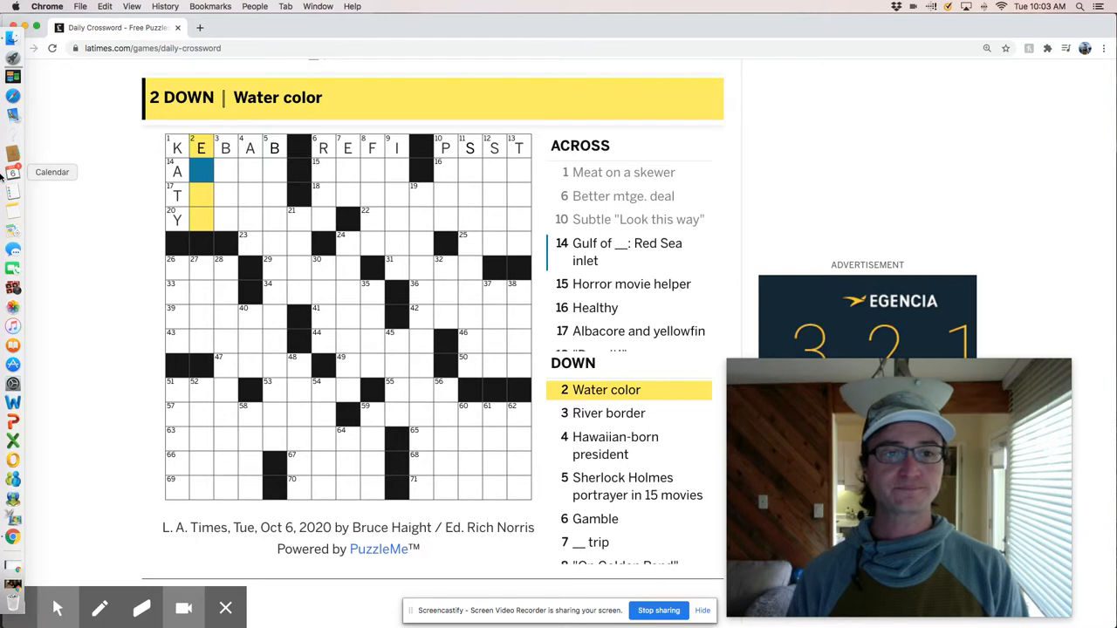
pyautogui.write('QUA')
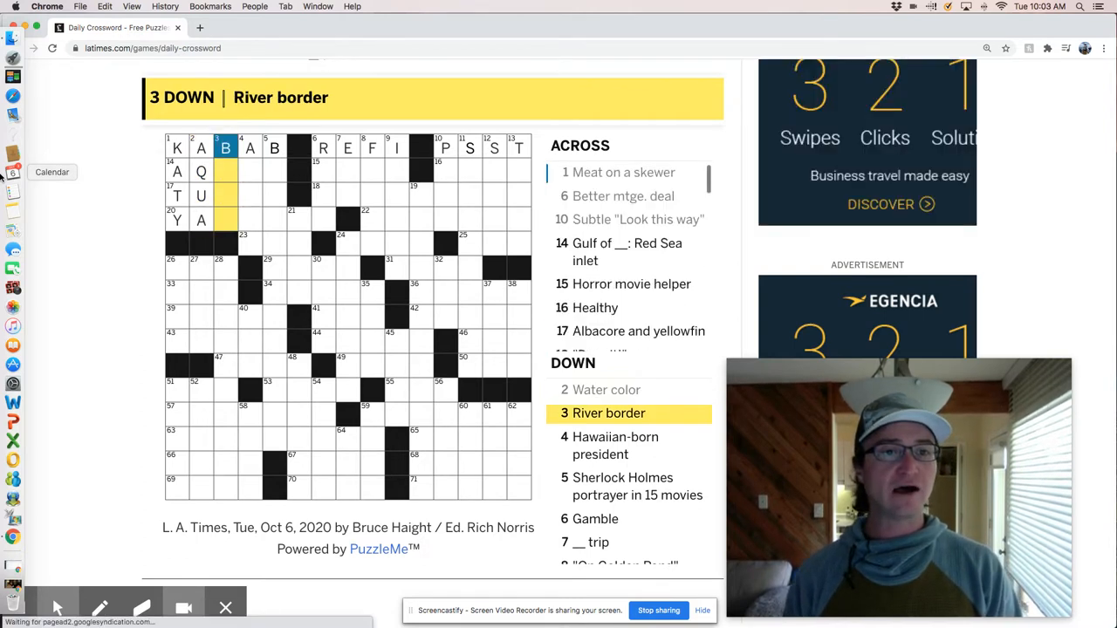
pyautogui.click(623, 172)
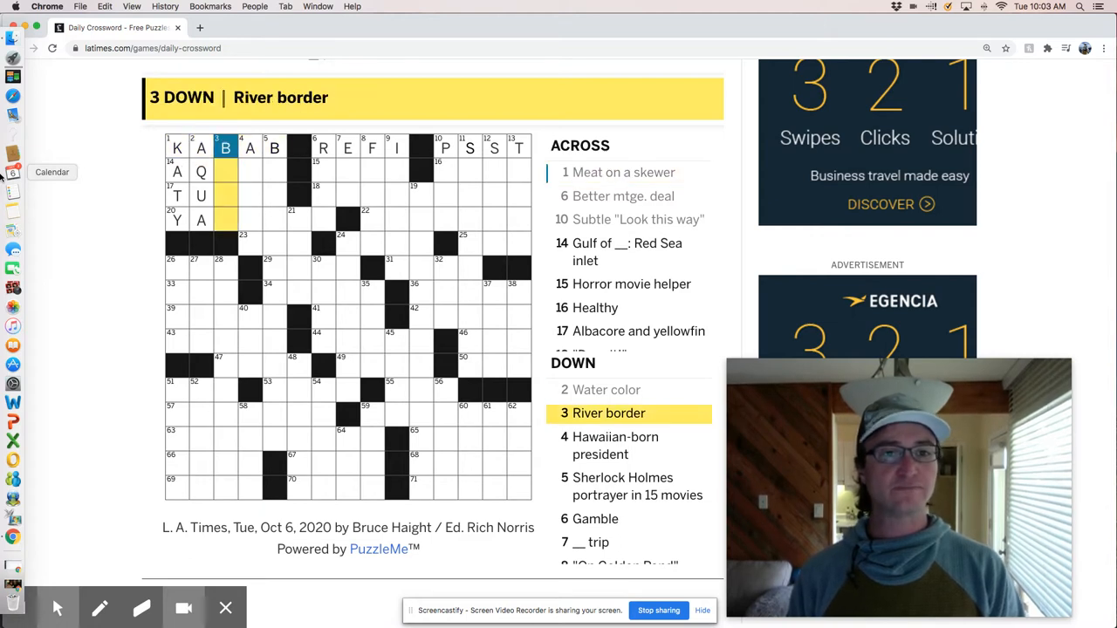
pyautogui.click(177, 170)
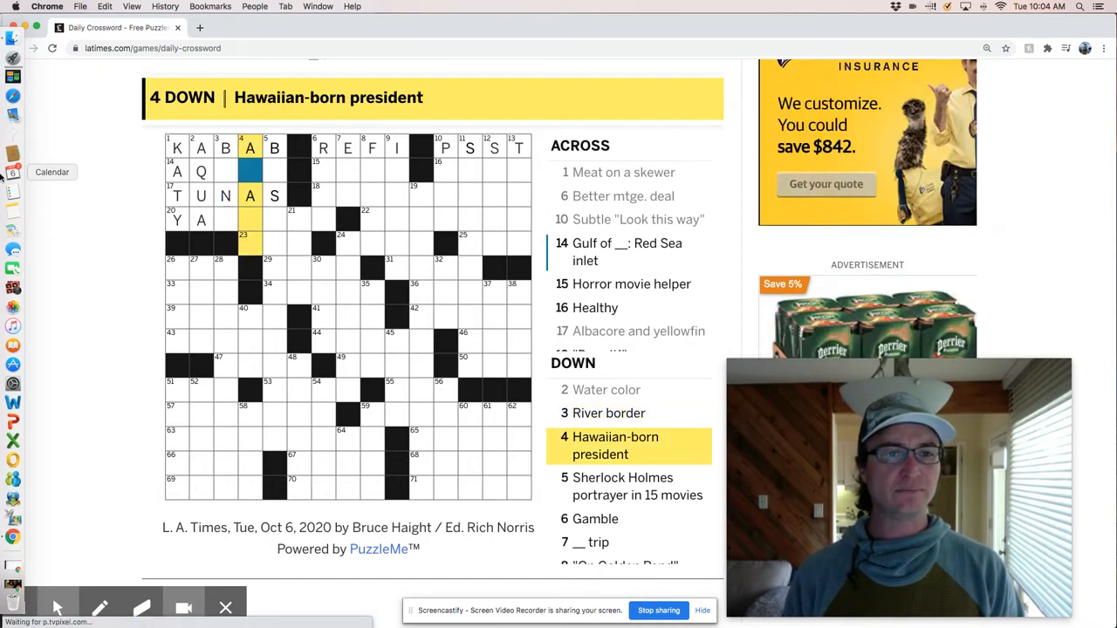
# Enter YAKMILK at 20 Across, BANK and RISK downward, and IG in 15 Across
pyautogui.click(608, 412)
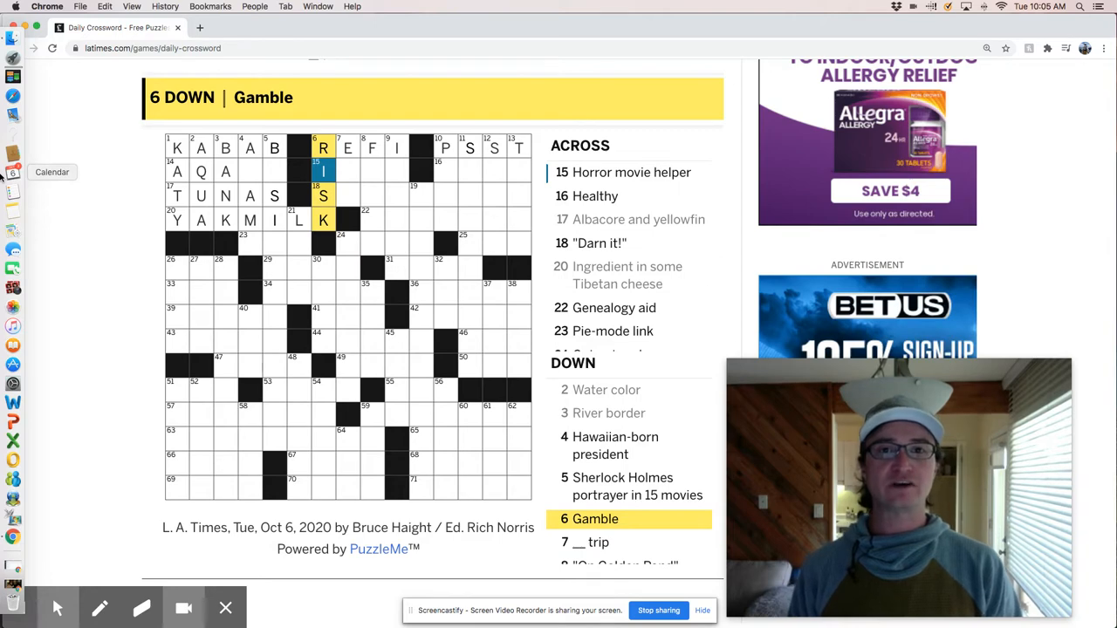
pyautogui.click(347, 168)
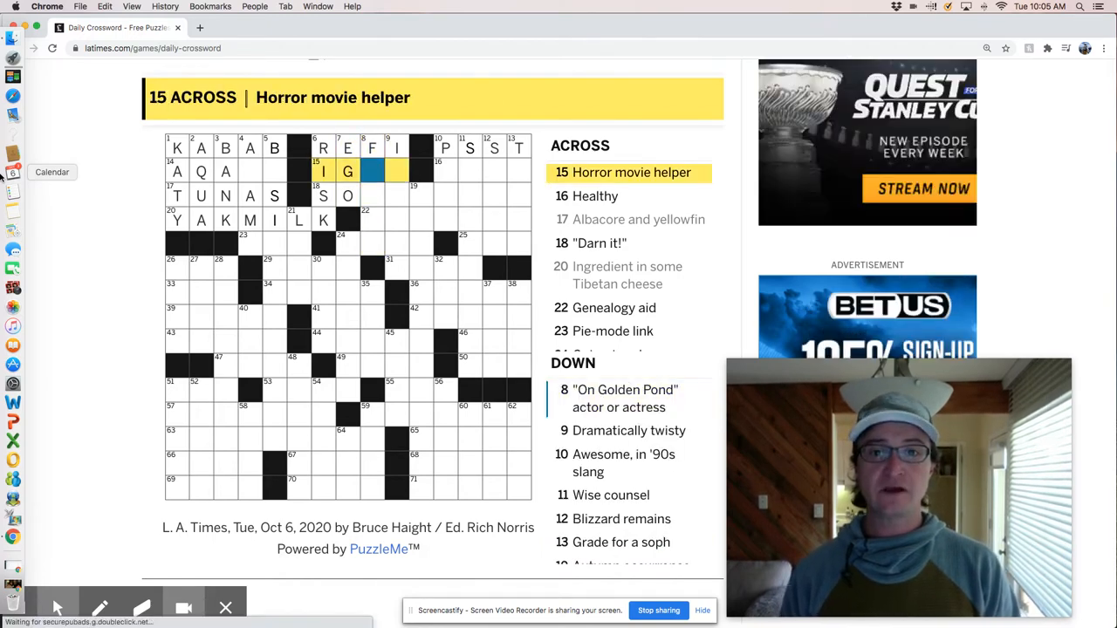
# Finish 15 Across as IGOR, enter FOND at 8 Down and DNA at 22 Across
pyautogui.write('O')
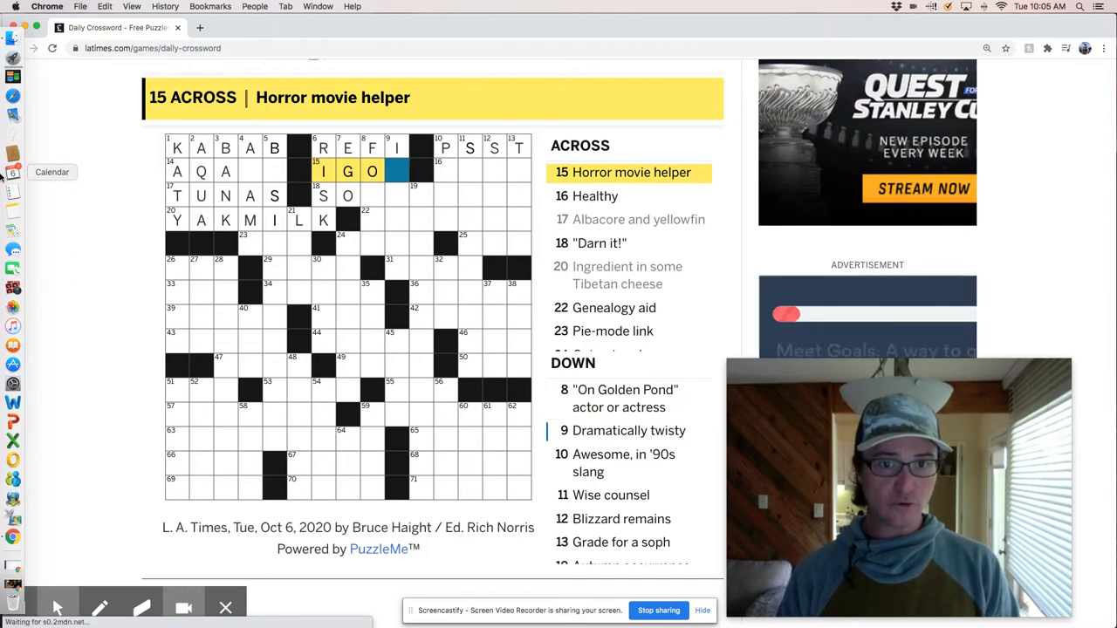
pyautogui.write('R')
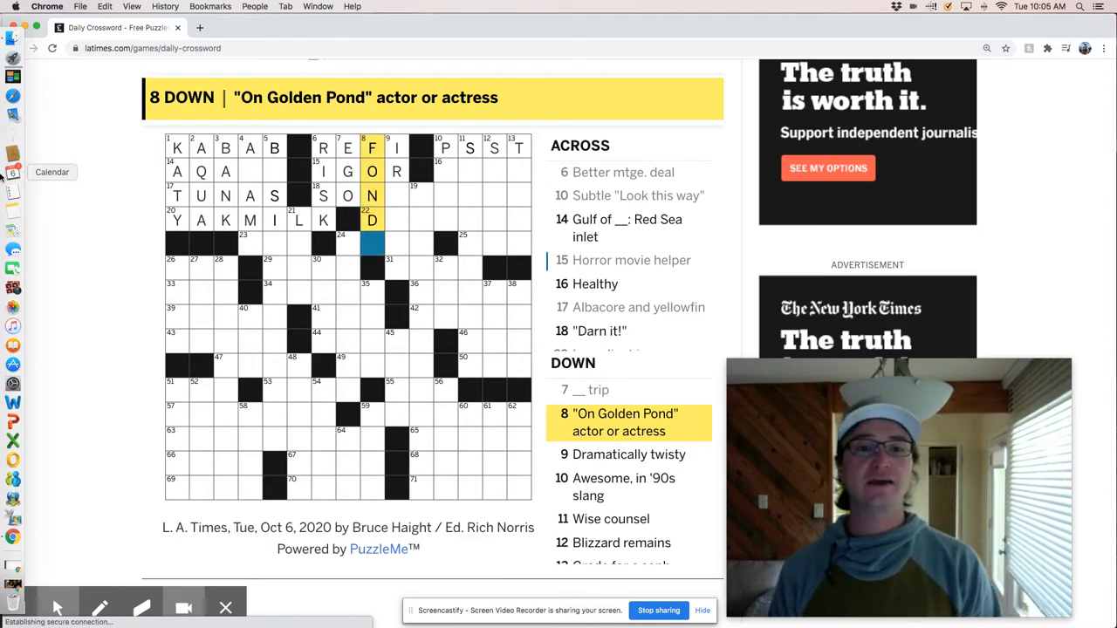
pyautogui.scroll(-3)
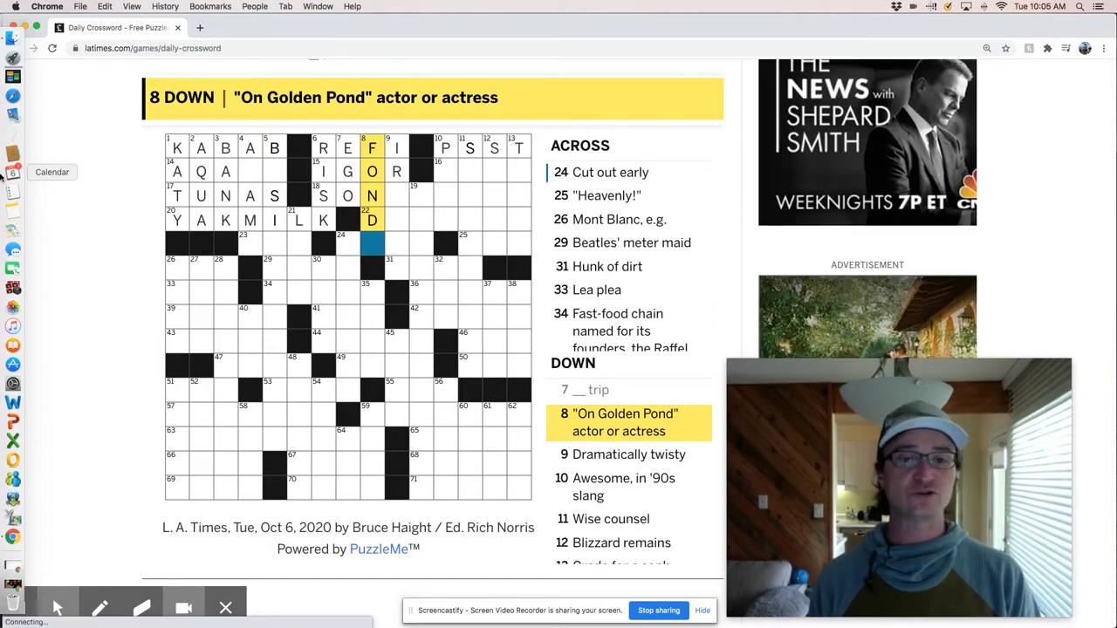
pyautogui.click(627, 454)
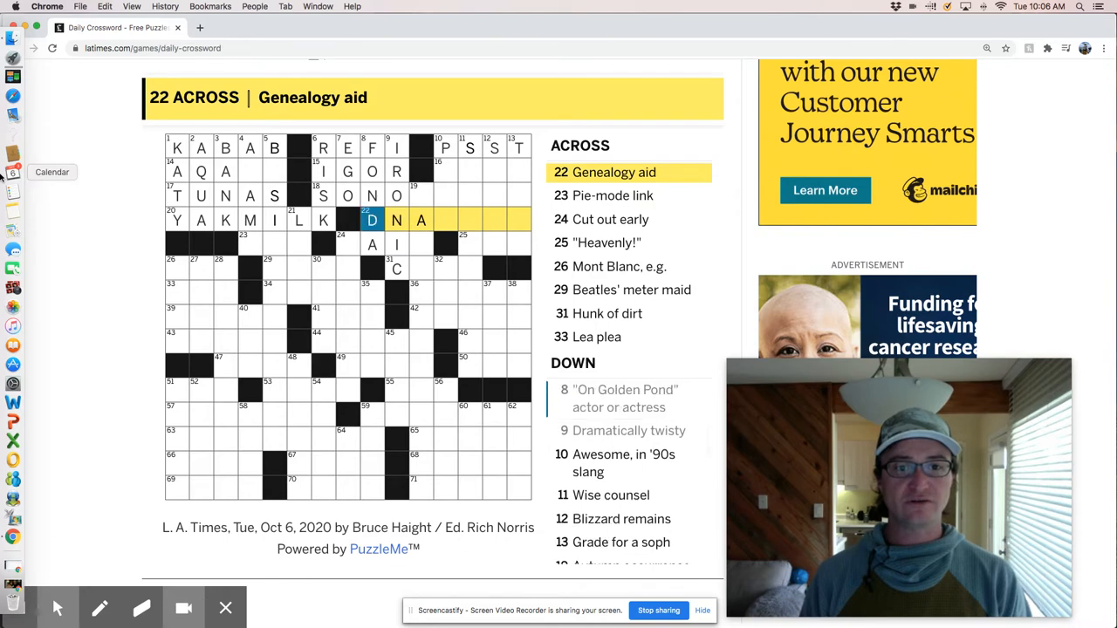
# Complete DNATEST, add TENTH, ADVICE, HALE and AHH, and fill SONO_AGUN in 18 Across
pyautogui.click(628, 431)
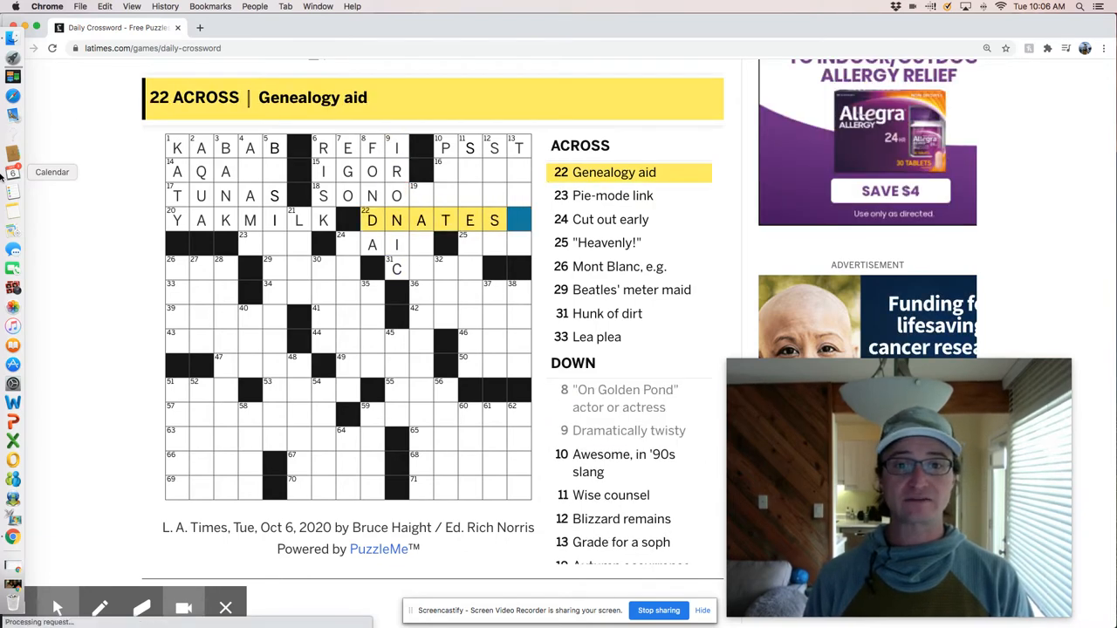
pyautogui.click(518, 147)
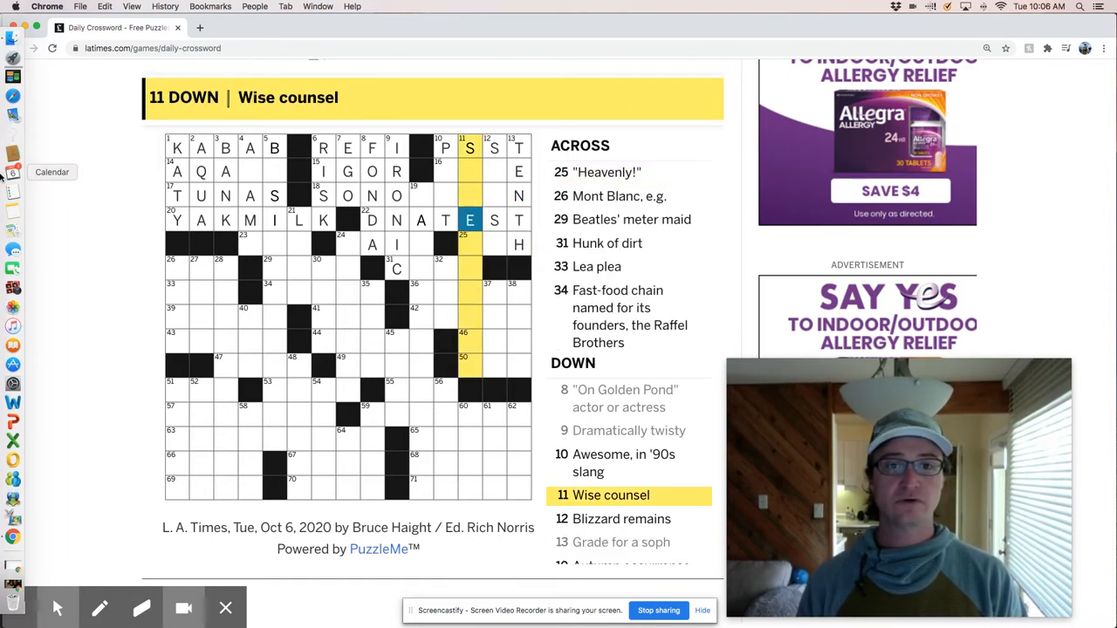
pyautogui.click(623, 462)
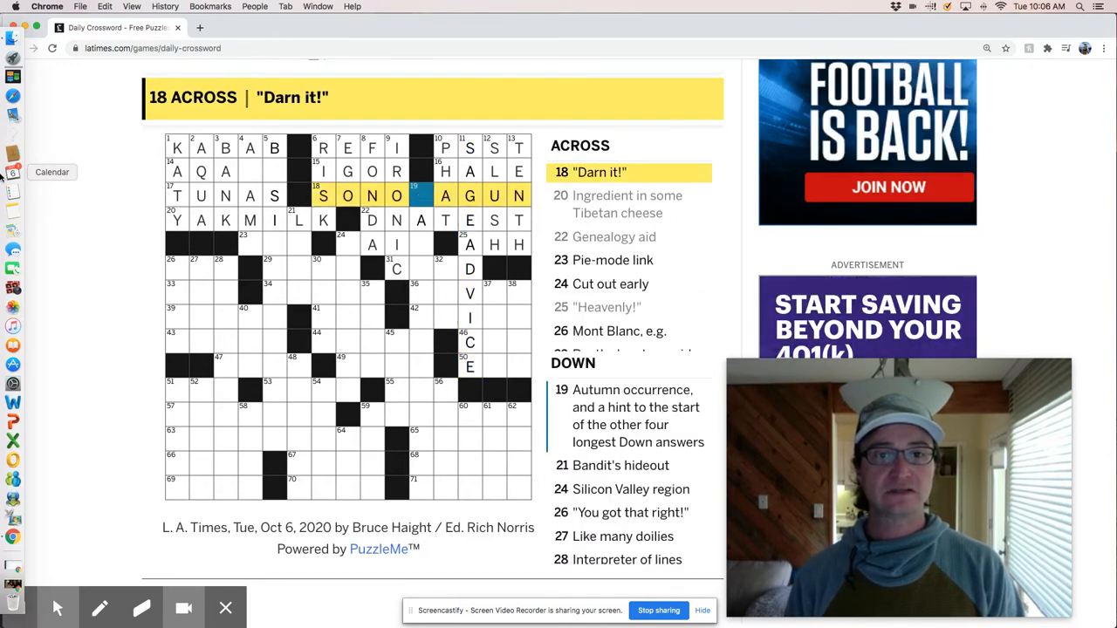
# Finish SONOFAGUN and add BAIL, LAIR, ALA at 23 Across, AQABA and KABOB
pyautogui.click(420, 195)
pyautogui.write('F')
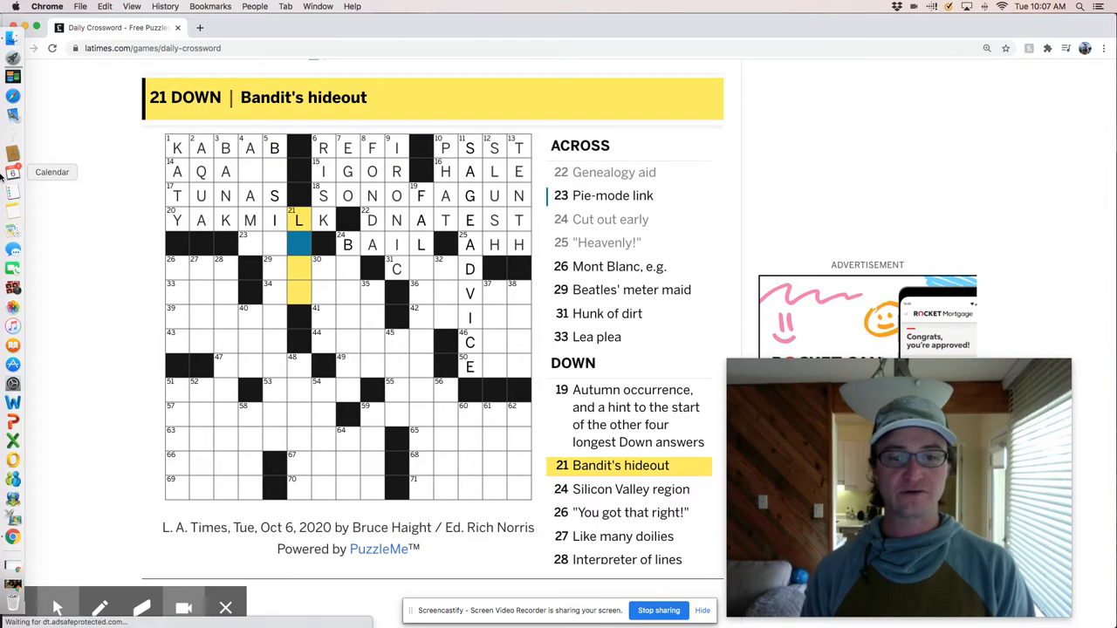
pyautogui.write('A')
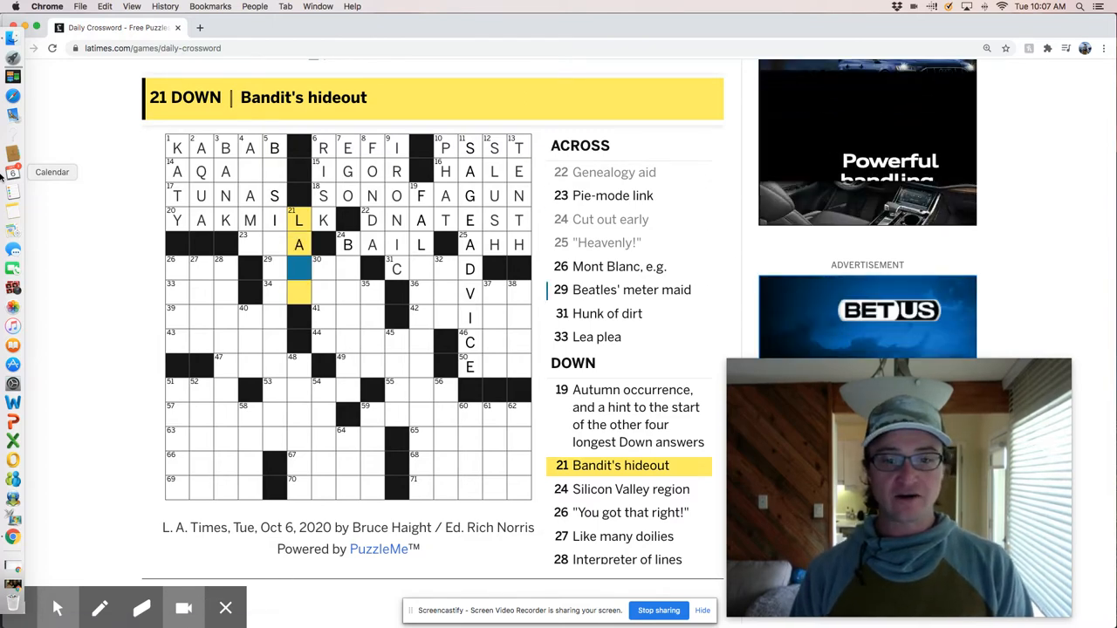
pyautogui.click(613, 172)
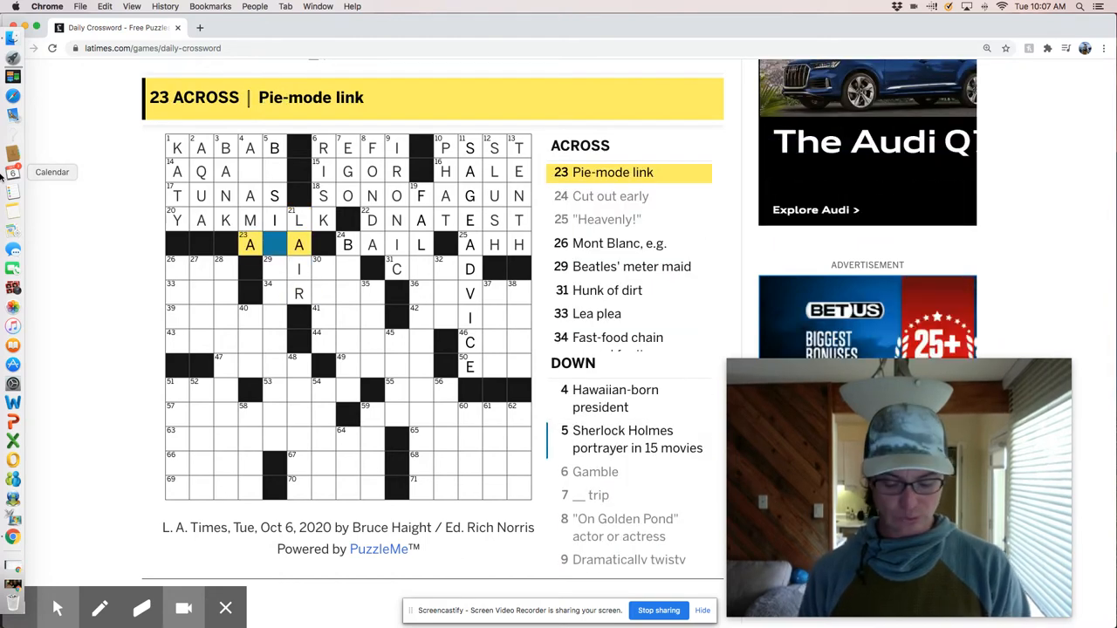
pyautogui.click(250, 147)
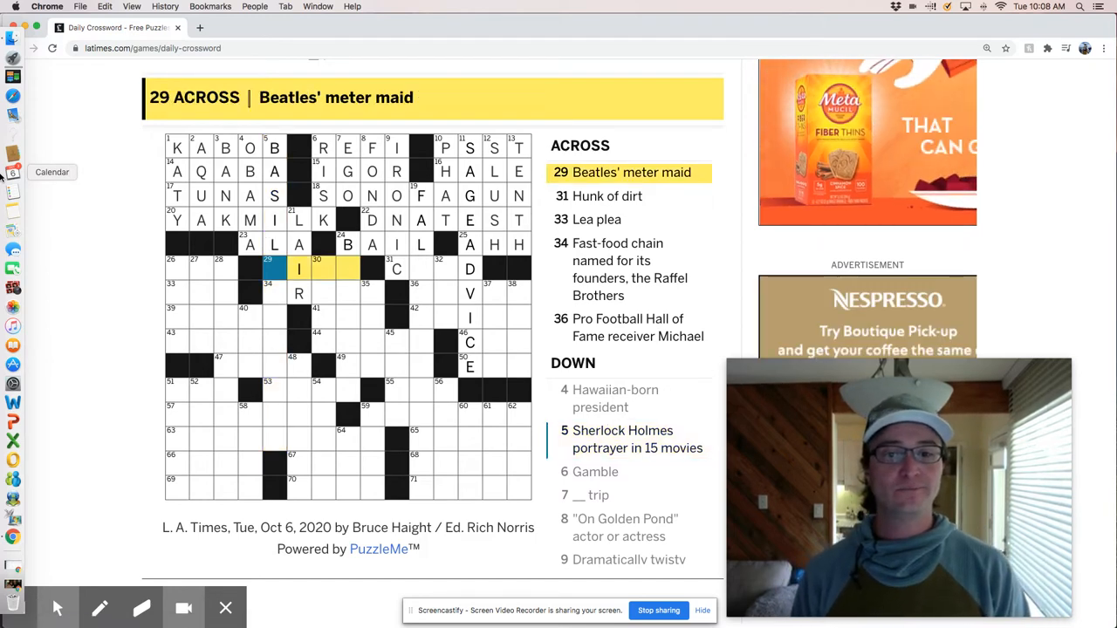
# Enter RITA at 29 Across, CLOD at 31 Across and ARBYS at 34 Across
pyautogui.click(637, 439)
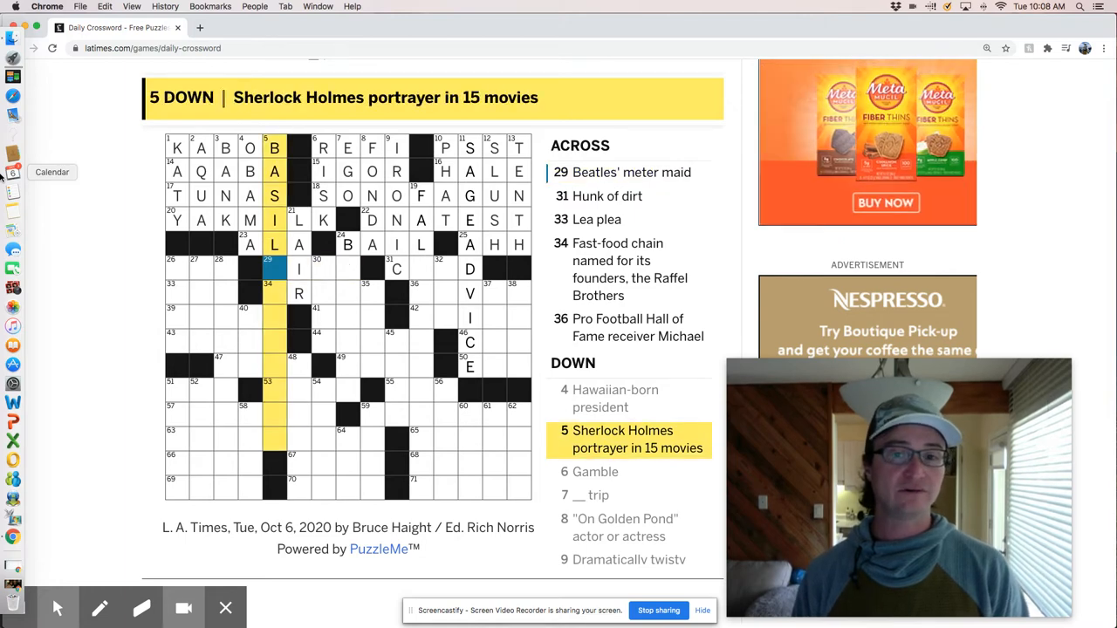
pyautogui.click(298, 268)
pyautogui.write('RITA')
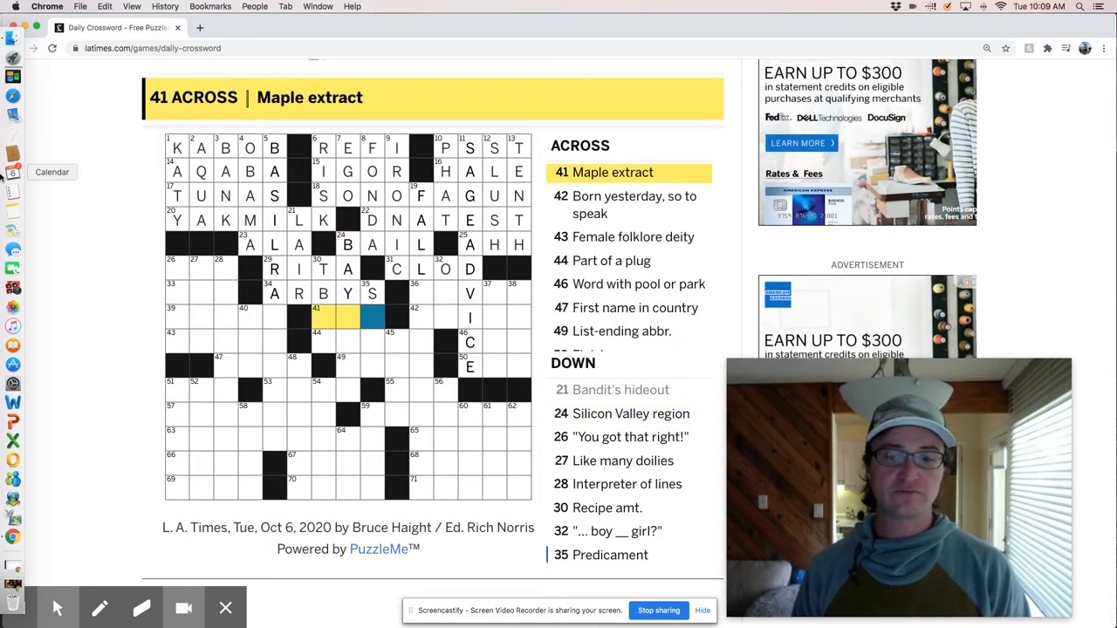
# Enter BAYAREA at 24 Down, then SAP, PRONG, ETAL, SPOT and NATE nearby
pyautogui.click(347, 269)
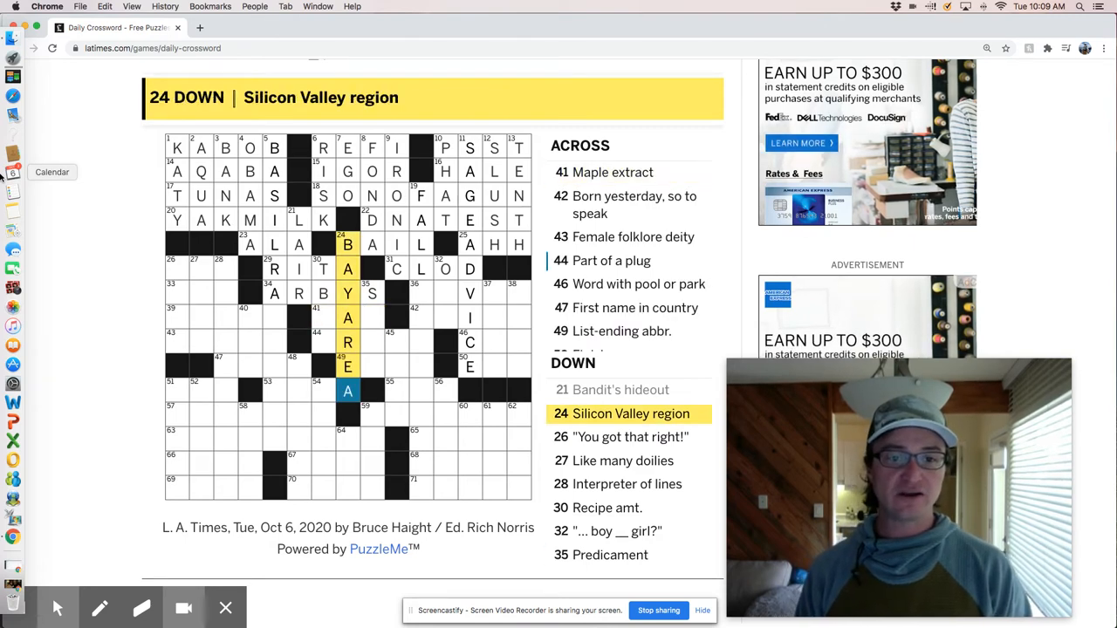
pyautogui.click(606, 508)
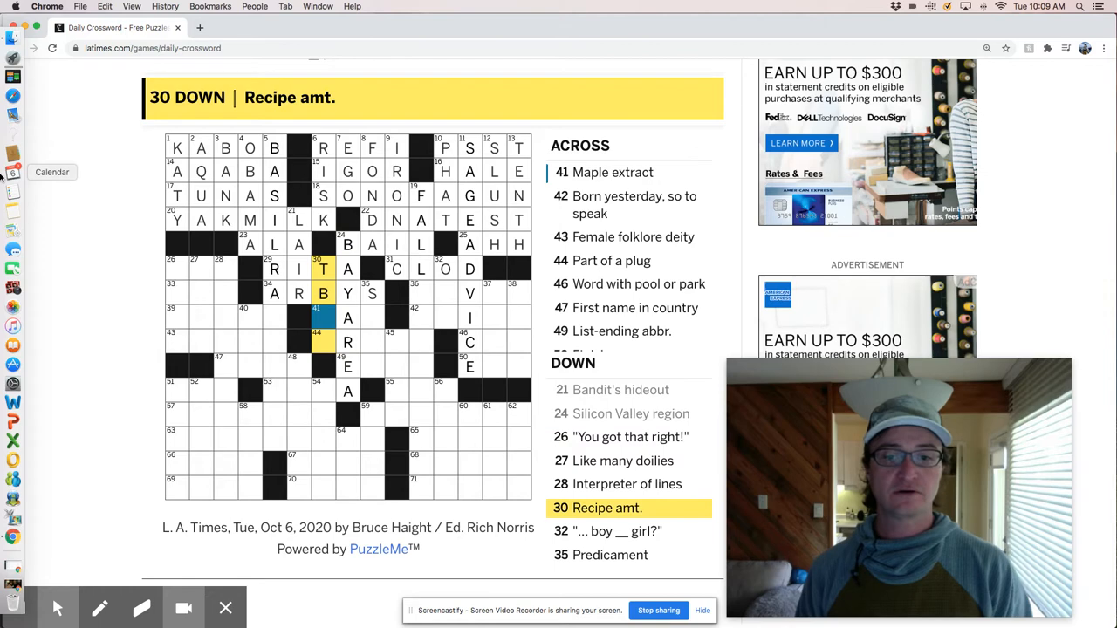
pyautogui.click(347, 341)
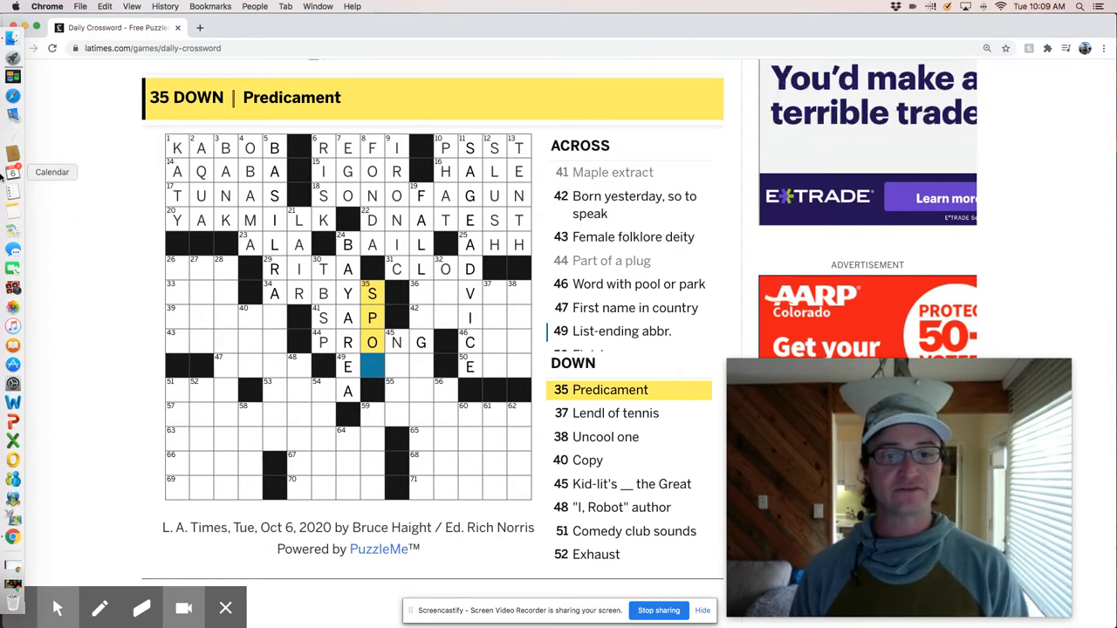
pyautogui.click(371, 366)
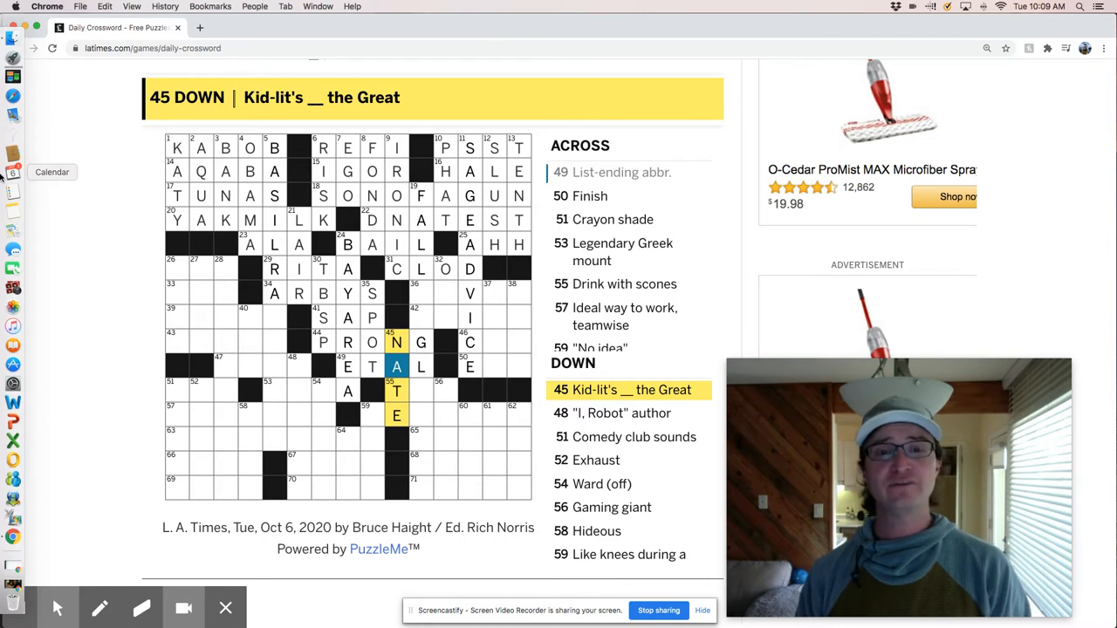
# Enter NERD and IVAN downward, plus NAIVE, CAR, END, TEA and RVIN in 36 Across
pyautogui.scroll(-3)
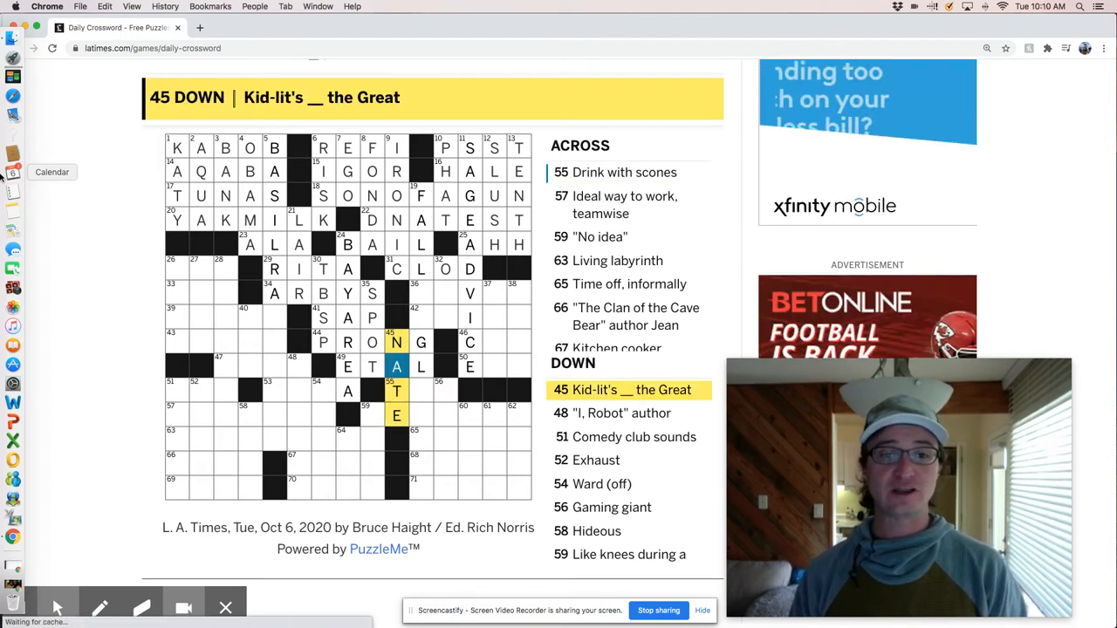
pyautogui.click(396, 390)
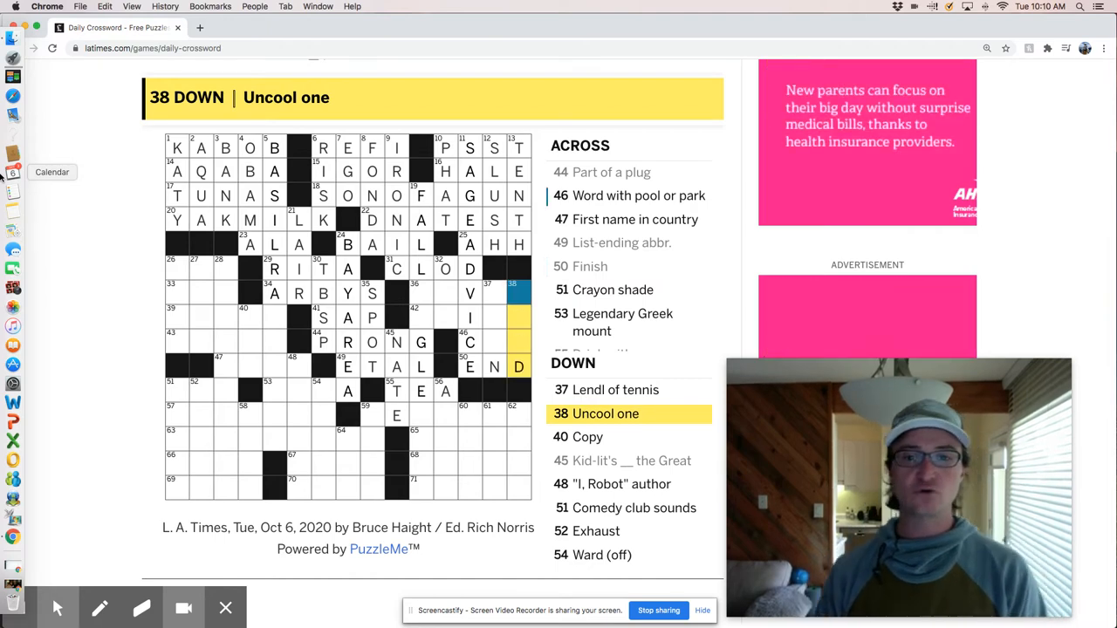
pyautogui.click(470, 342)
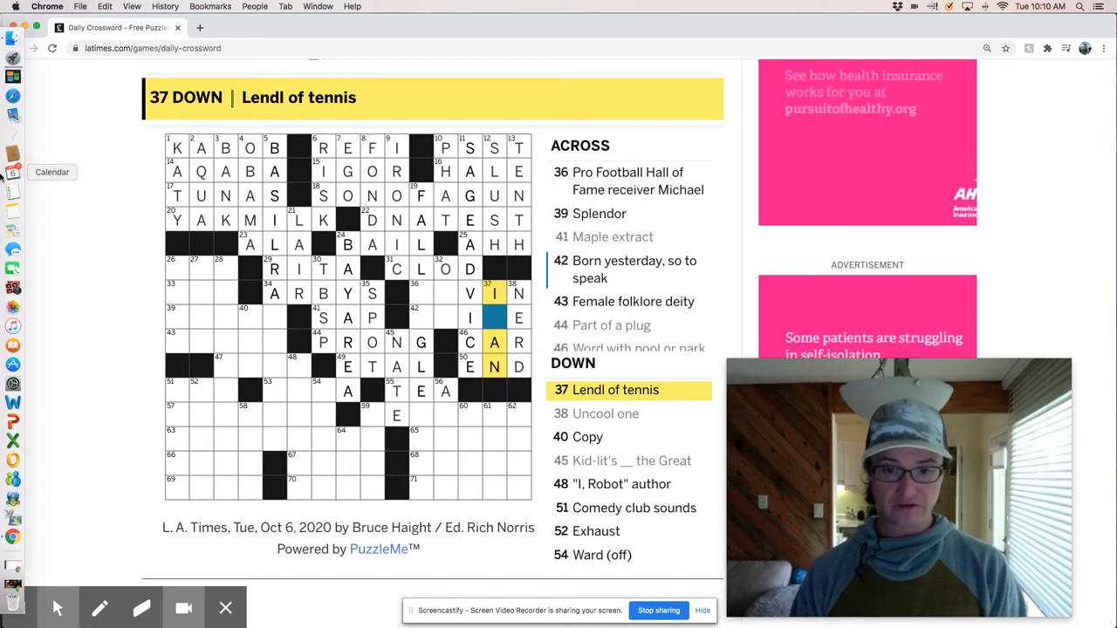
pyautogui.write('V')
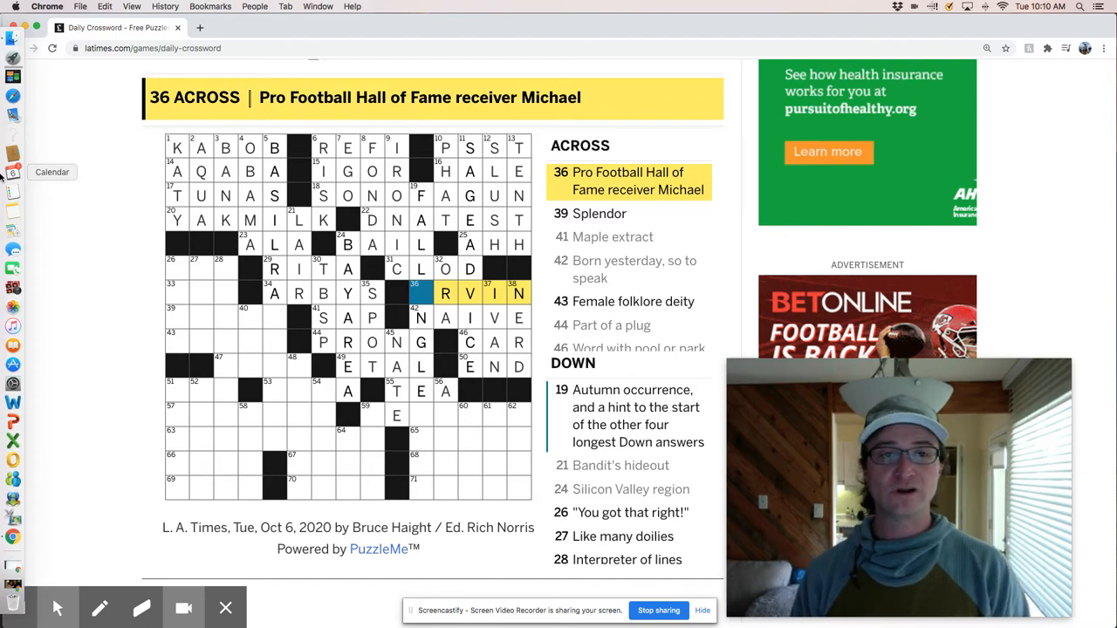
# Complete FALLINGLEAVES at 19 Down and IRVIN at 36 Across, and add BEATSME and ALP
pyautogui.scroll(-3)
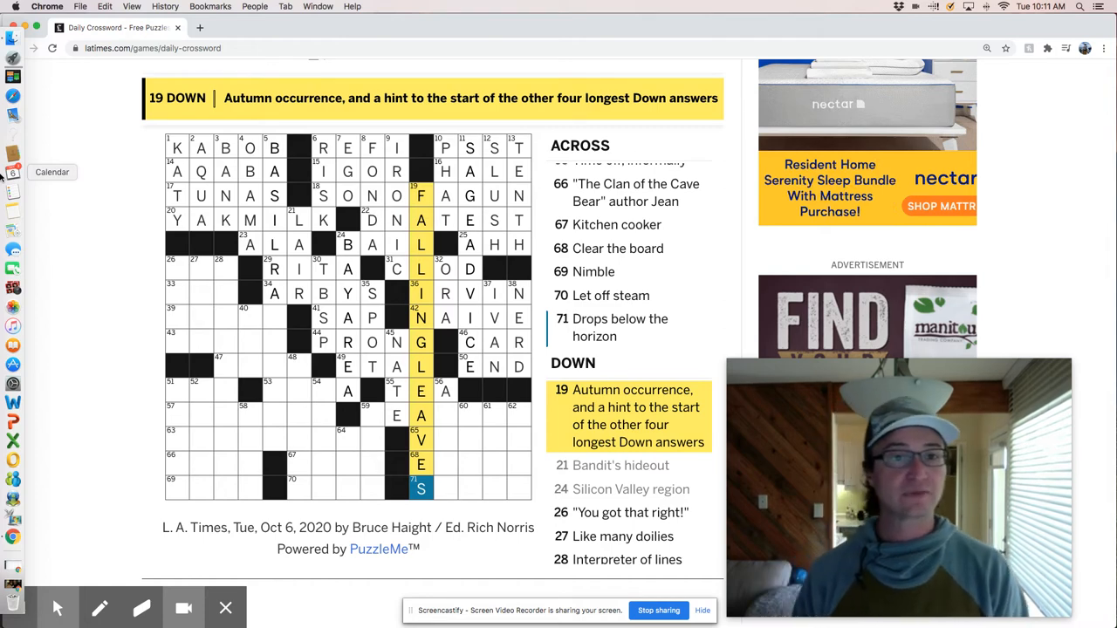
pyautogui.click(420, 390)
pyautogui.write('BEATSME')
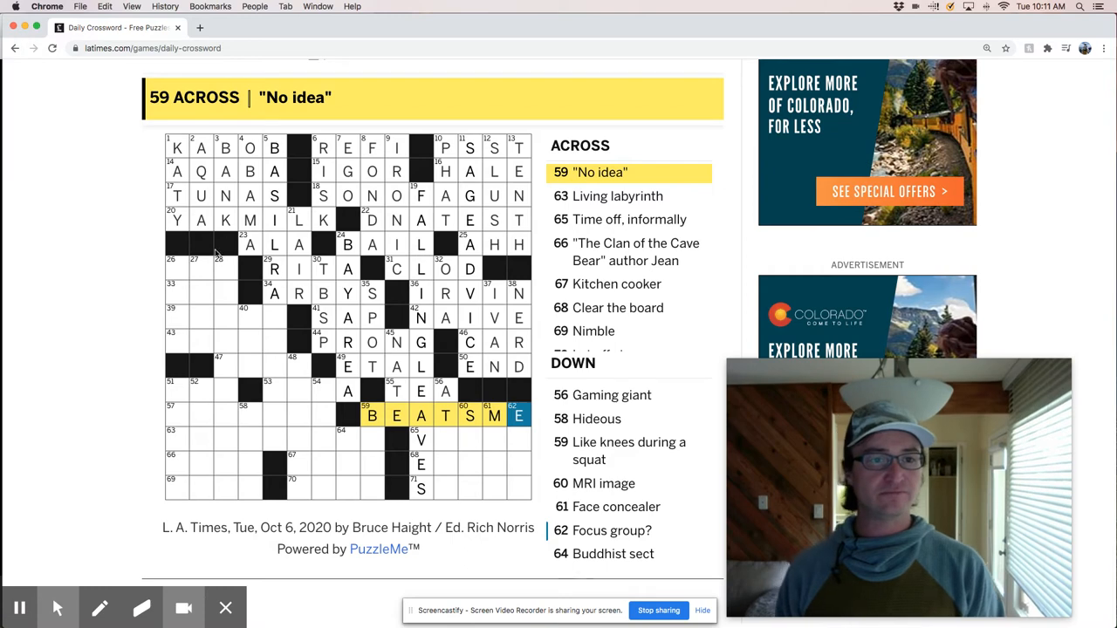
pyautogui.click(178, 268)
pyautogui.write('ALP')
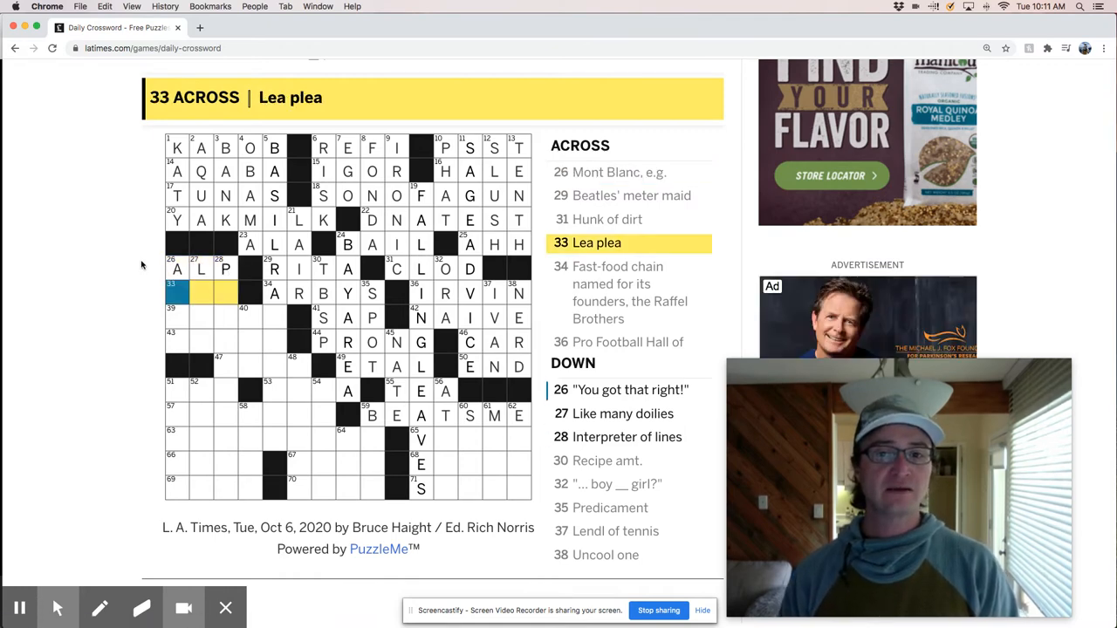
# Enter MAA, ECLAT and NYMPH on the left and complete PALMREADER at 28 Down
pyautogui.click(177, 269)
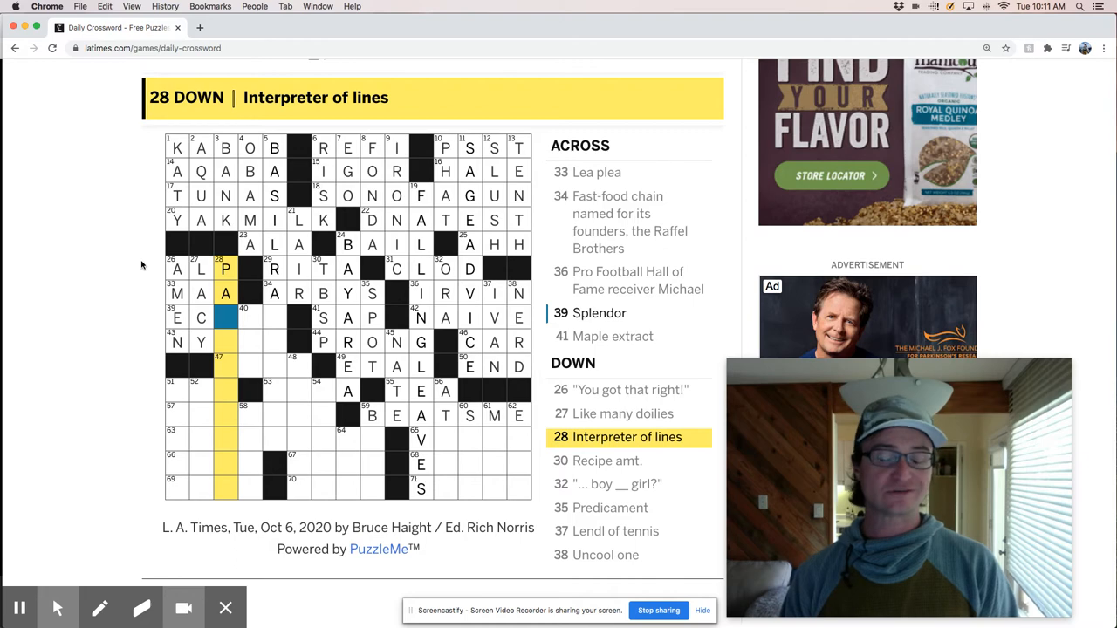
pyautogui.click(176, 293)
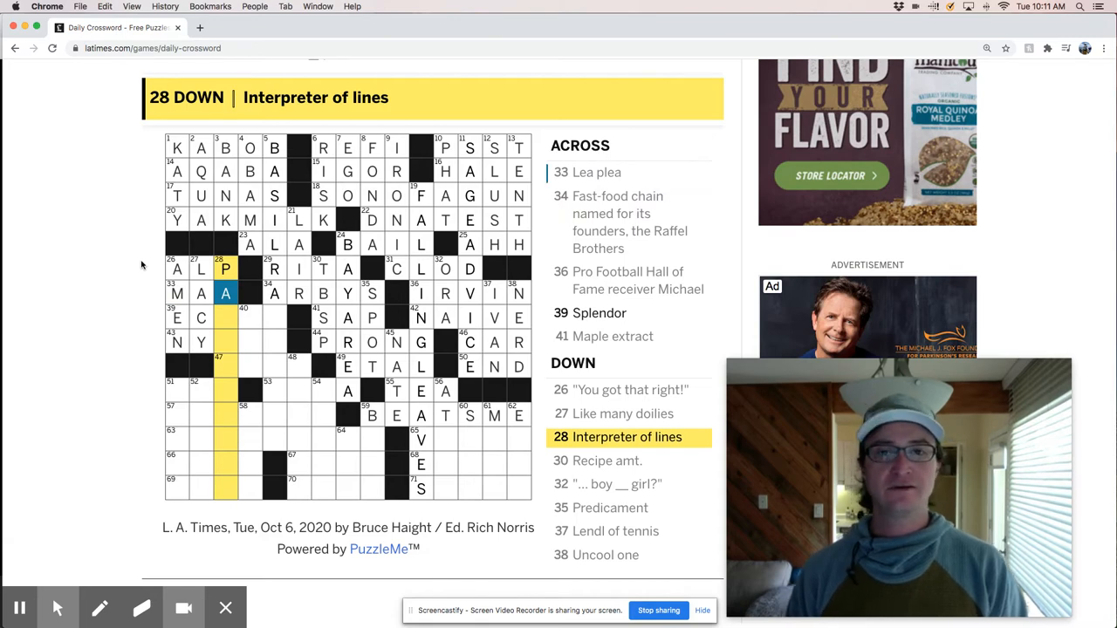
pyautogui.click(176, 316)
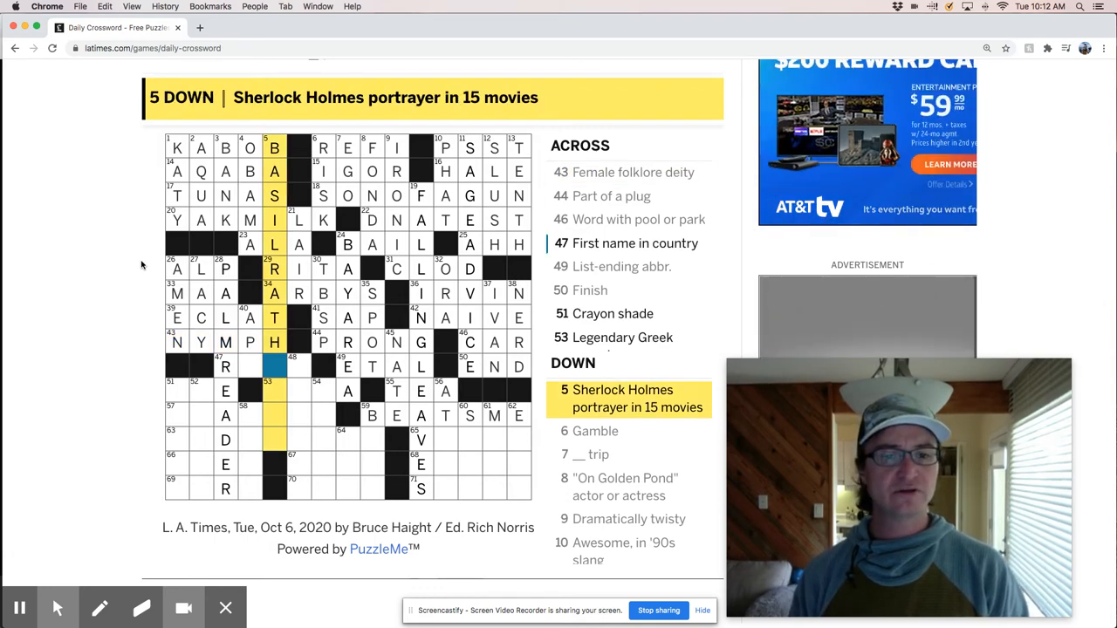
# Check the remaining bottom entries and fill in VACAY
pyautogui.click(225, 367)
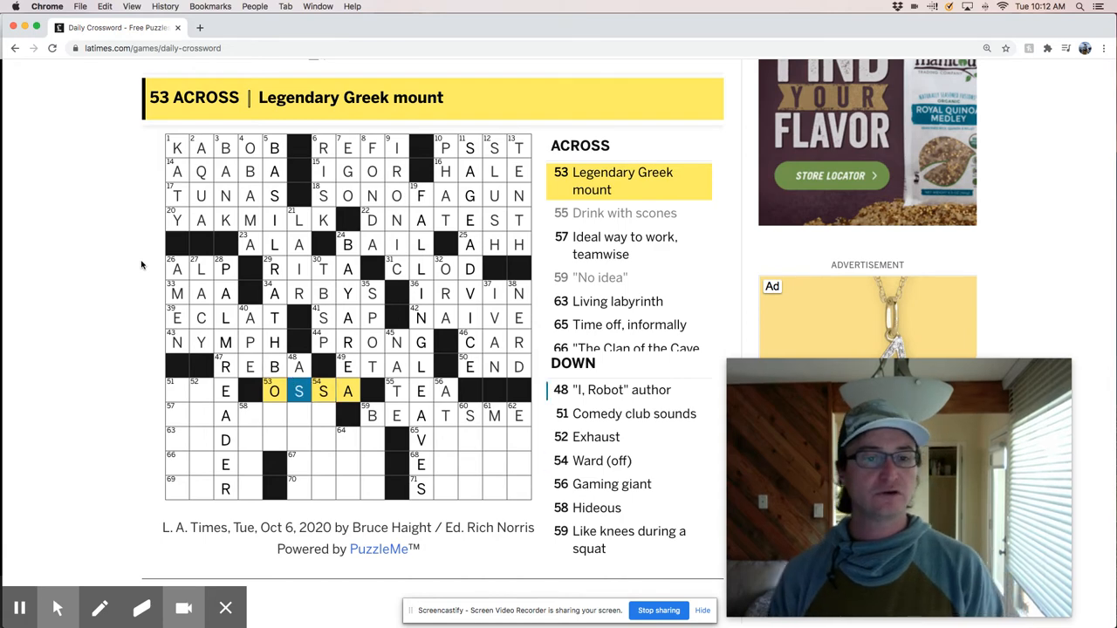
pyautogui.click(274, 146)
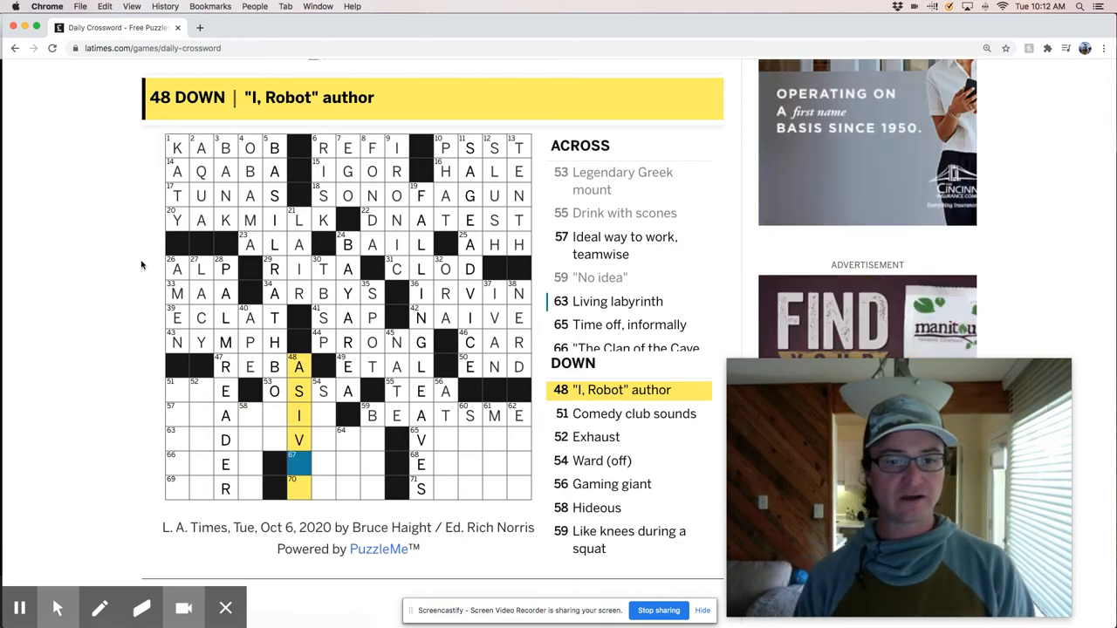
pyautogui.click(633, 414)
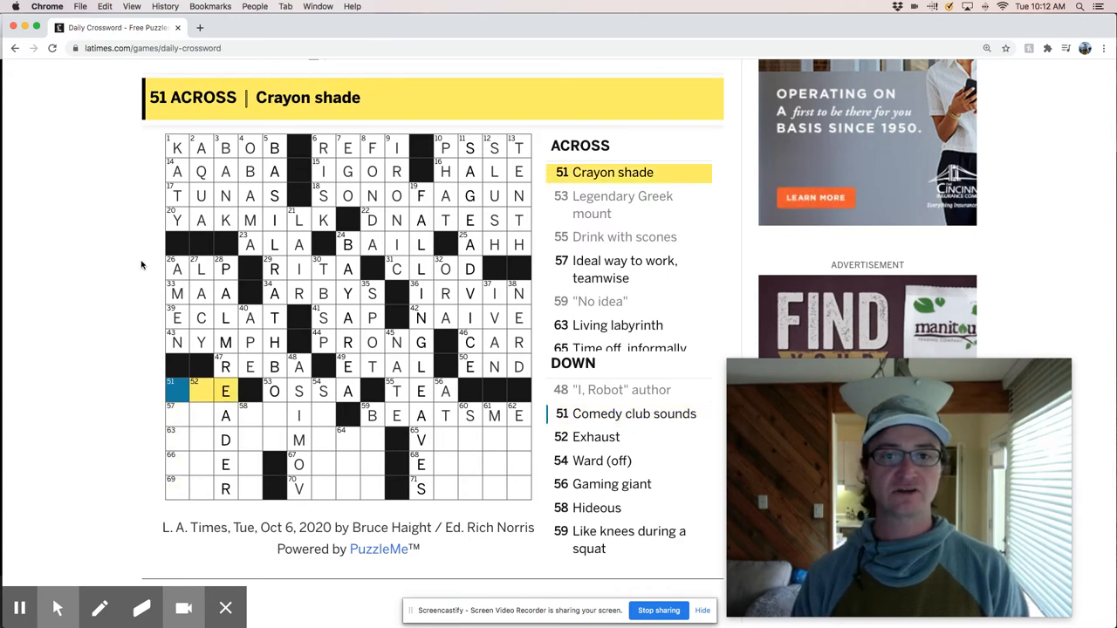
pyautogui.click(177, 391)
pyautogui.write('HAHAS')
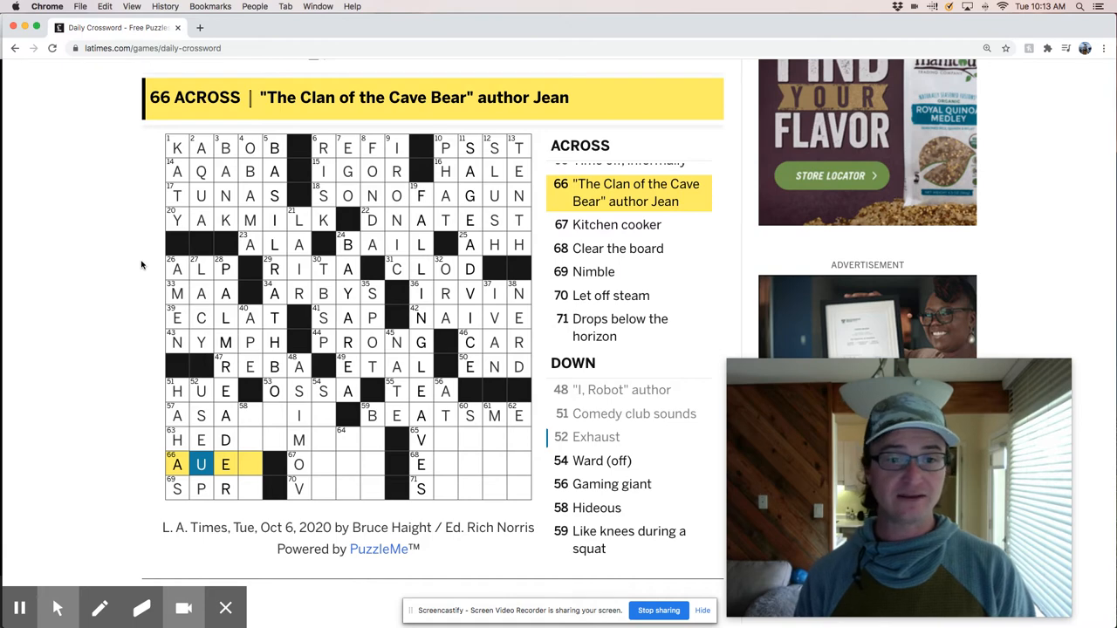
pyautogui.click(592, 271)
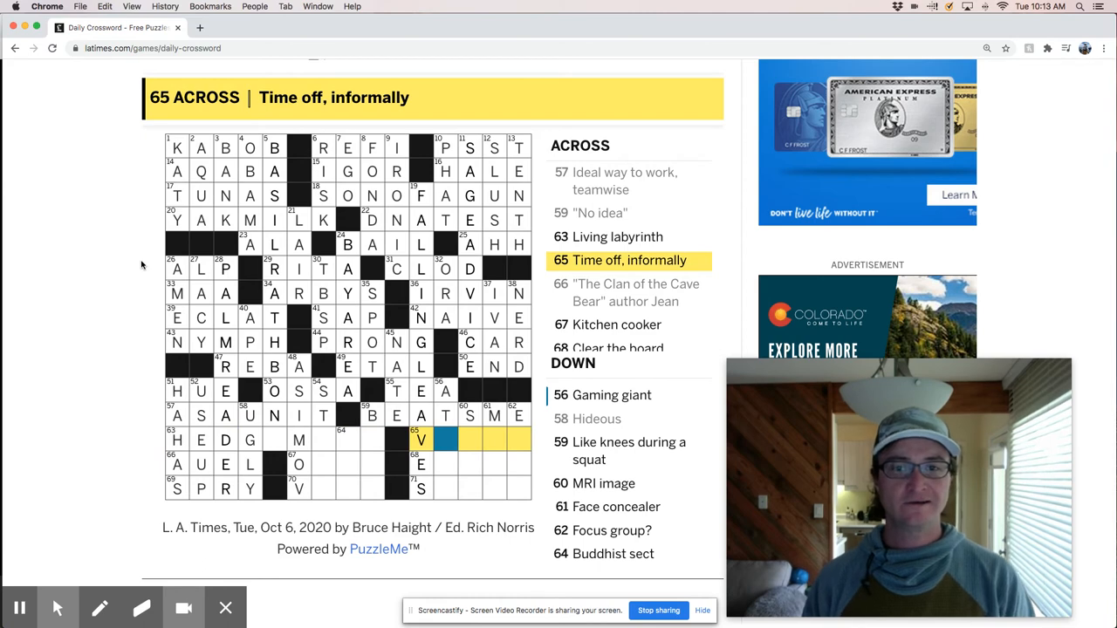
pyautogui.write('ACAY')
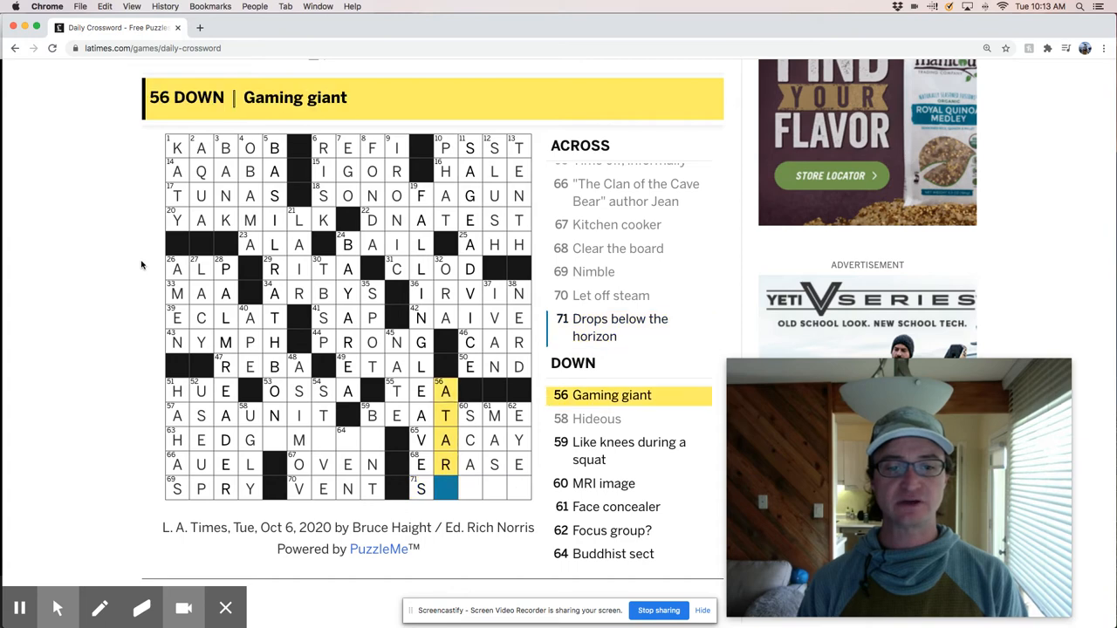
# Fill in SINKS and HEDGEMAZE to complete the grid
pyautogui.click(420, 487)
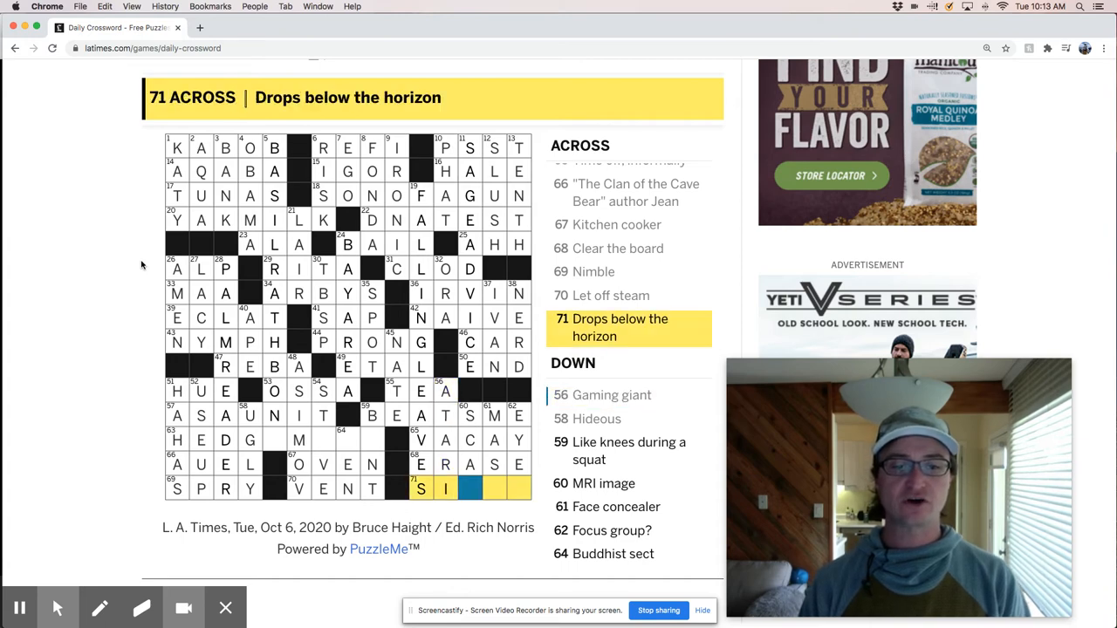
pyautogui.write('NK')
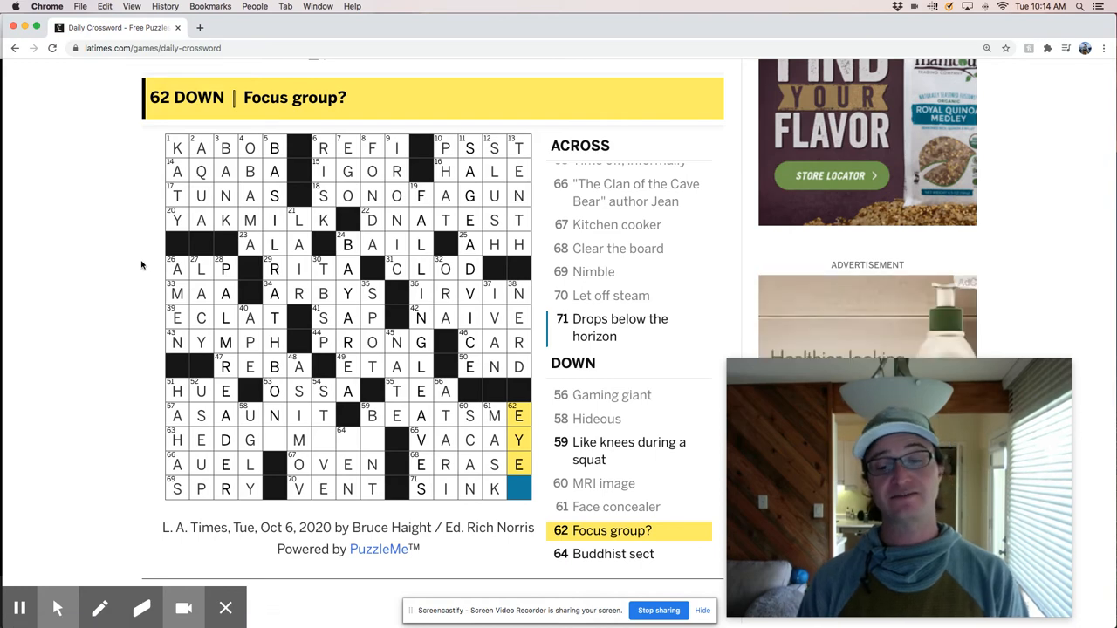
pyautogui.click(274, 148)
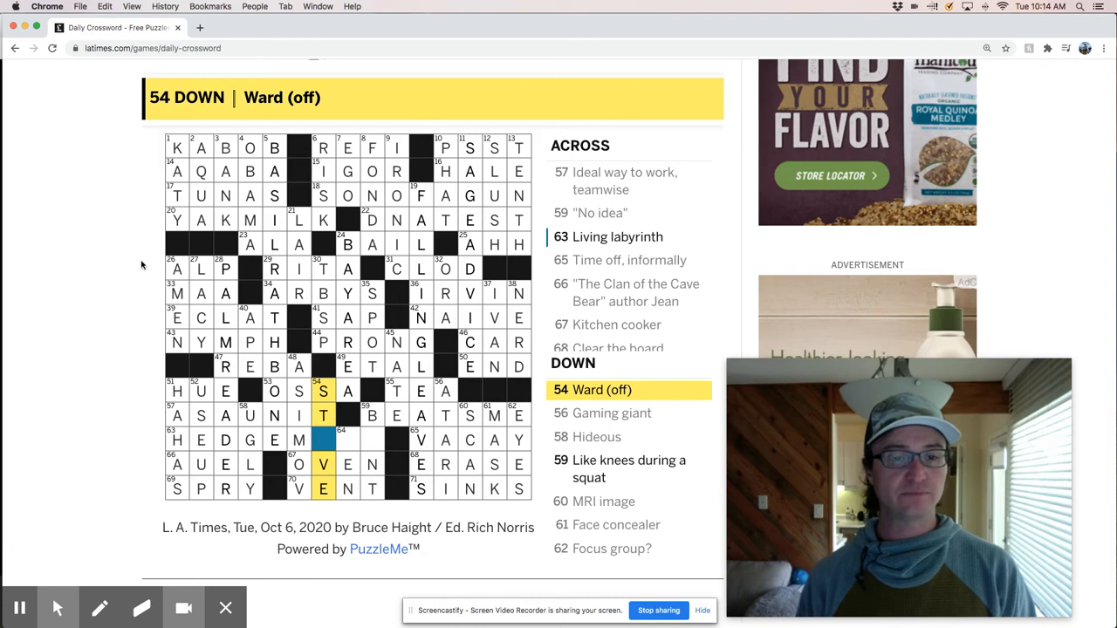
pyautogui.write('A')
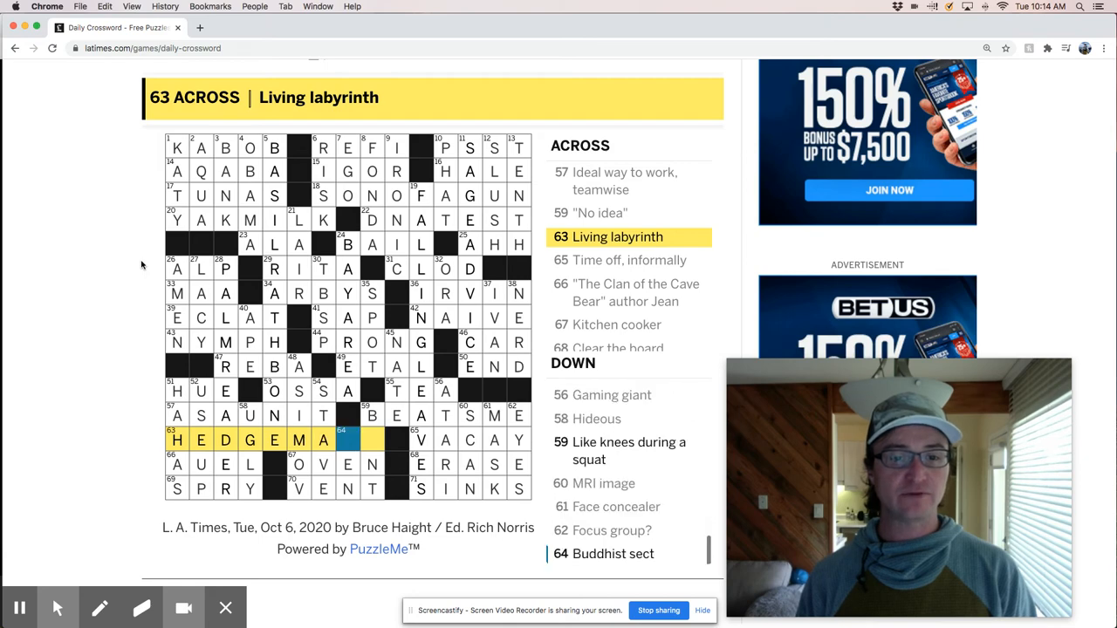
pyautogui.write('Z')
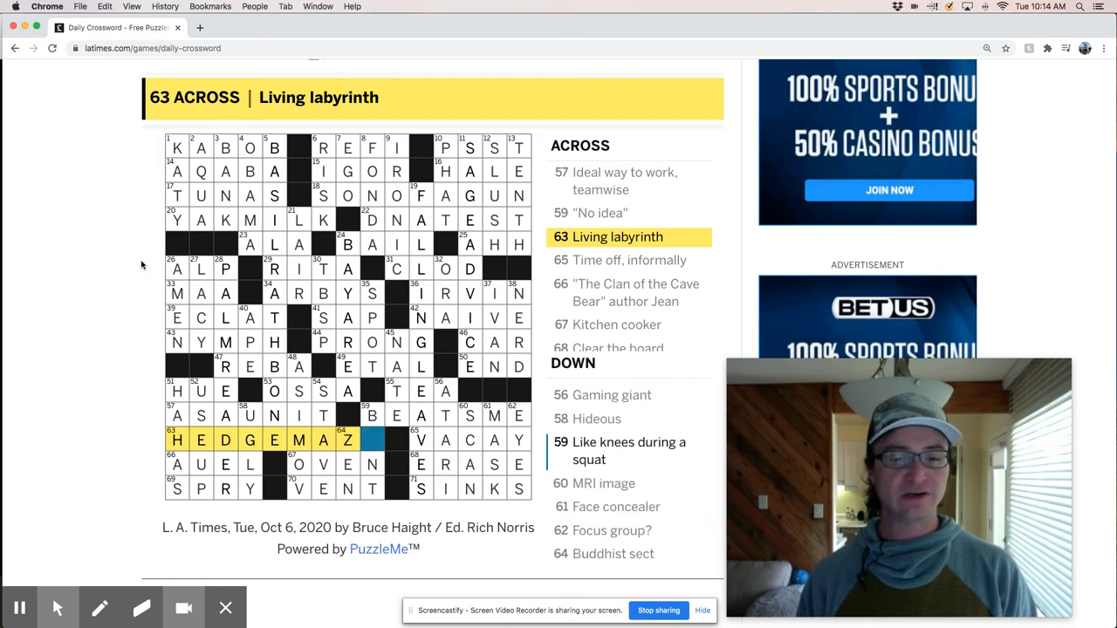
pyautogui.click(347, 439)
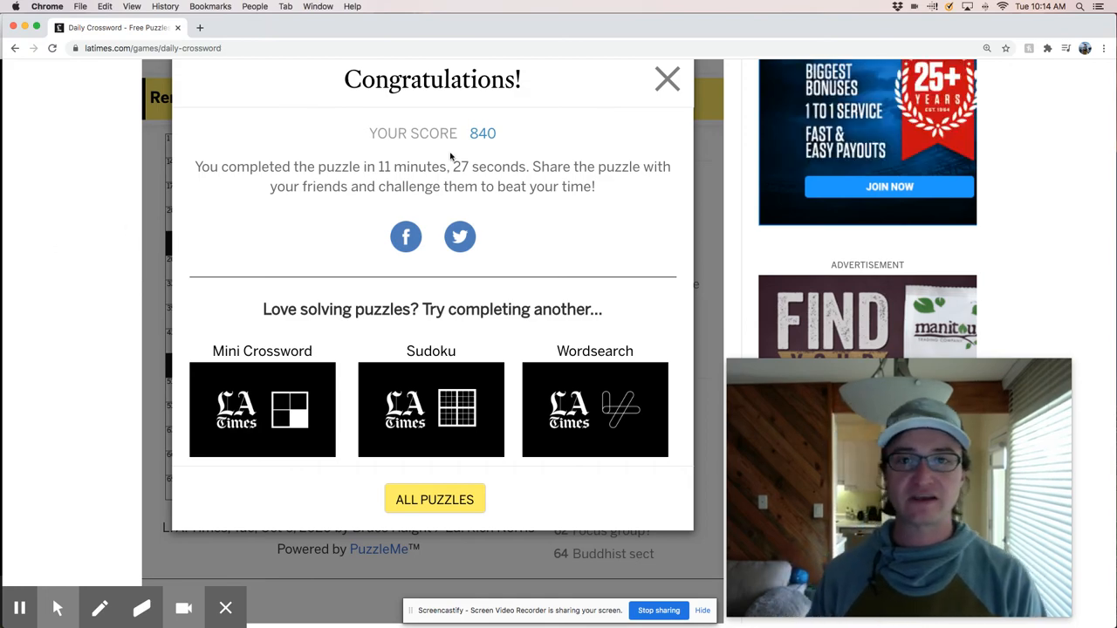
# Close the congratulations dialog showing score 840 and time 11:27
pyautogui.click(666, 79)
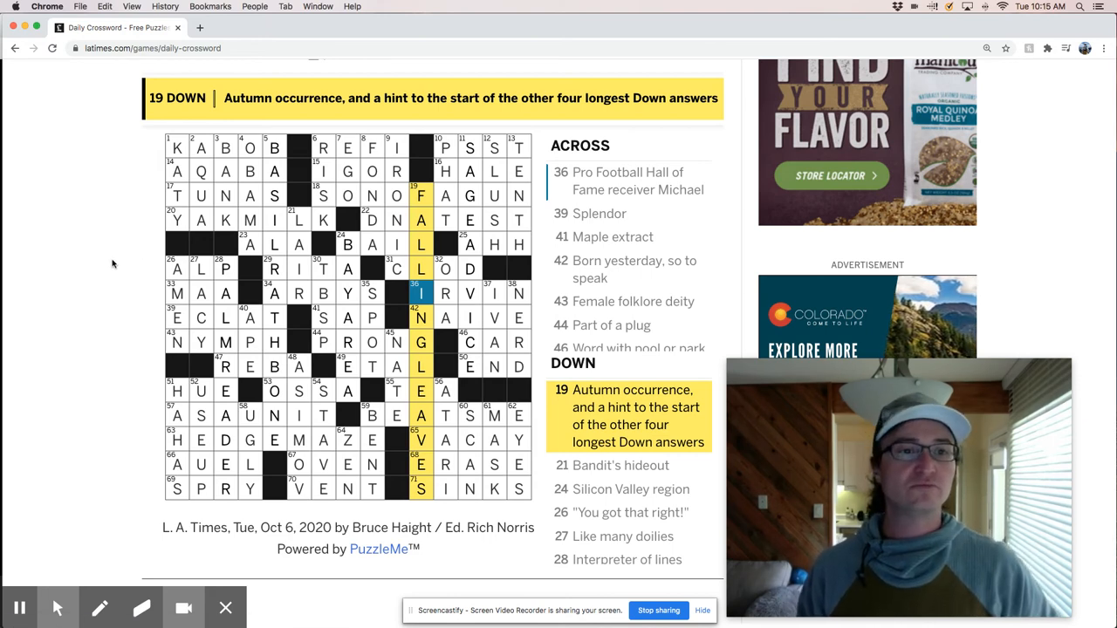
pyautogui.click(177, 147)
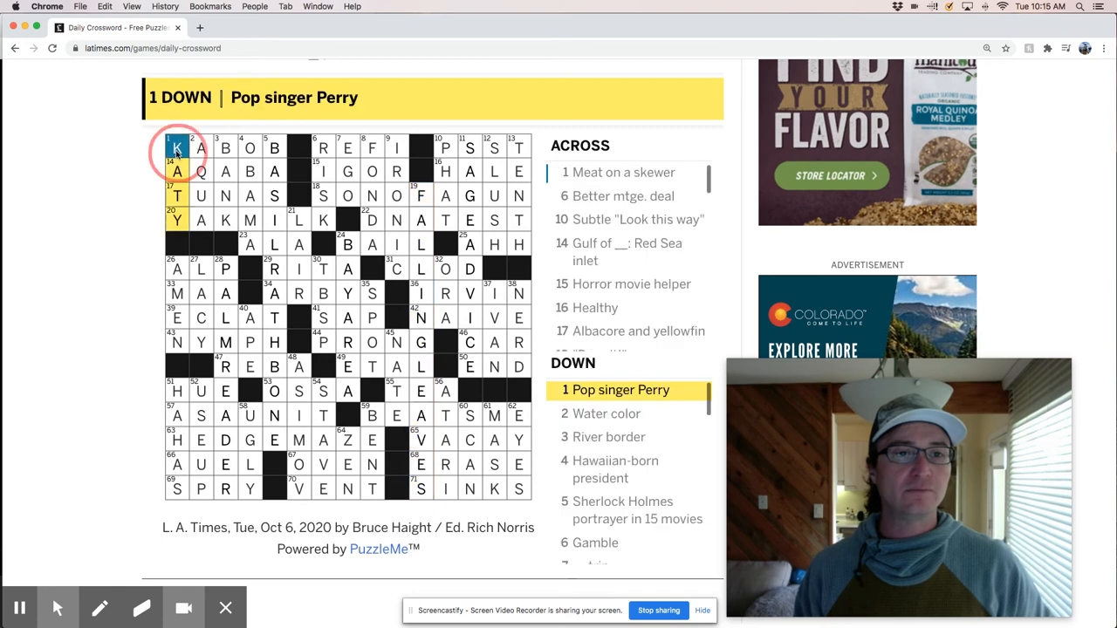
pyautogui.click(177, 147)
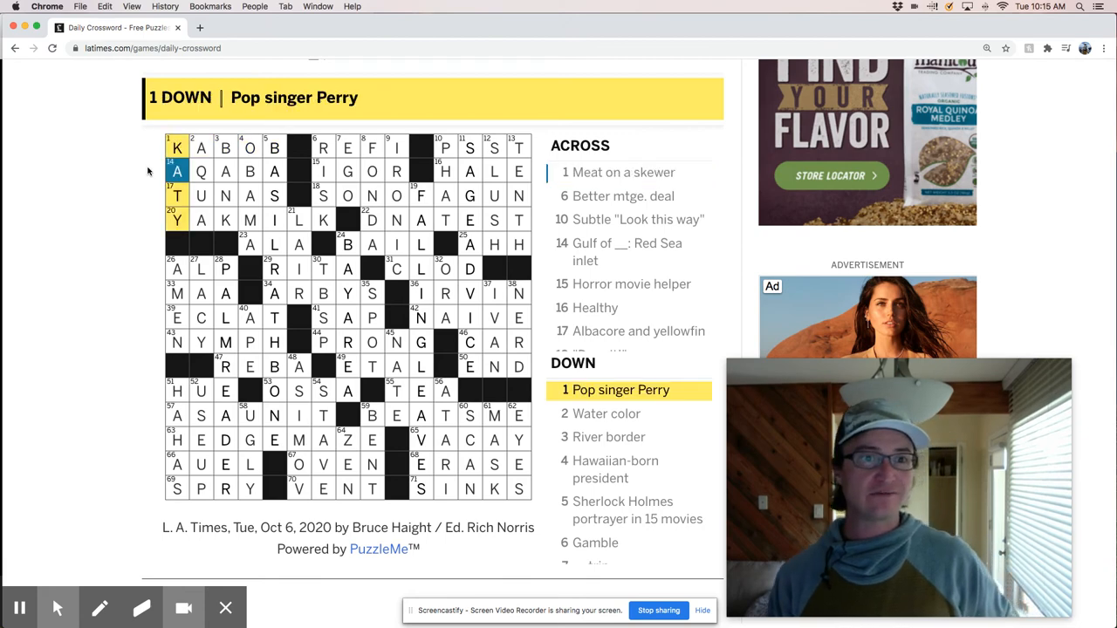
pyautogui.click(201, 171)
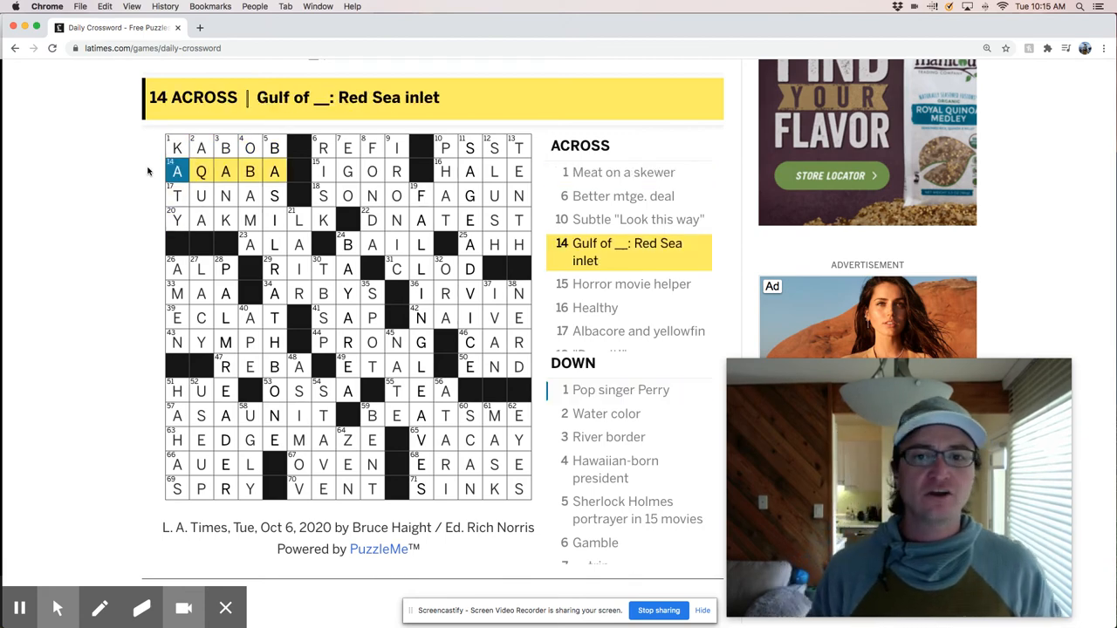
pyautogui.click(201, 171)
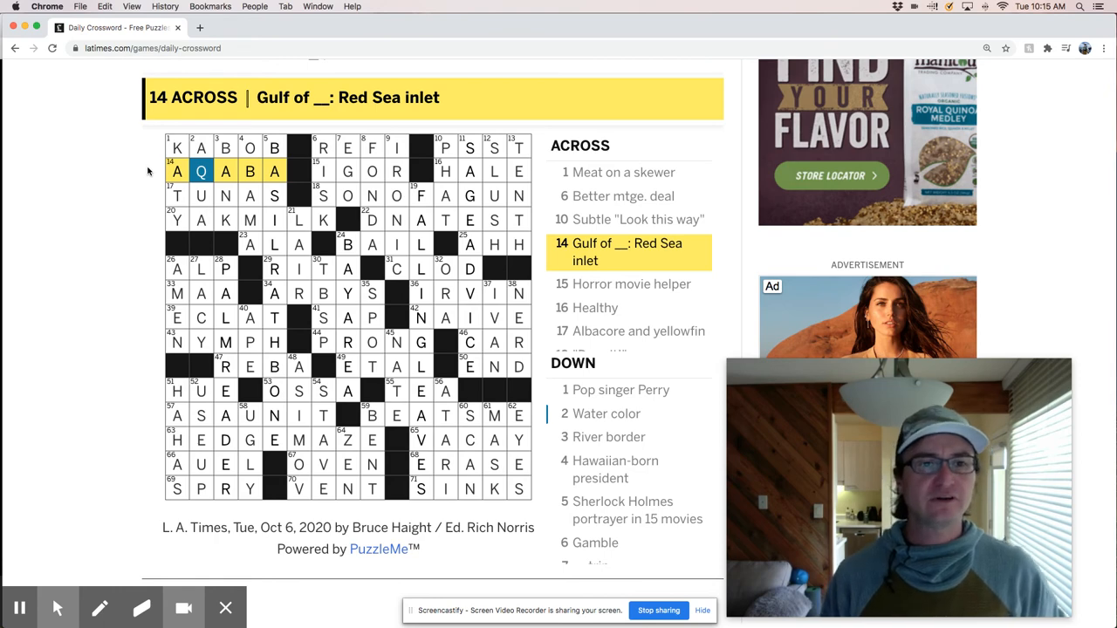
pyautogui.click(225, 171)
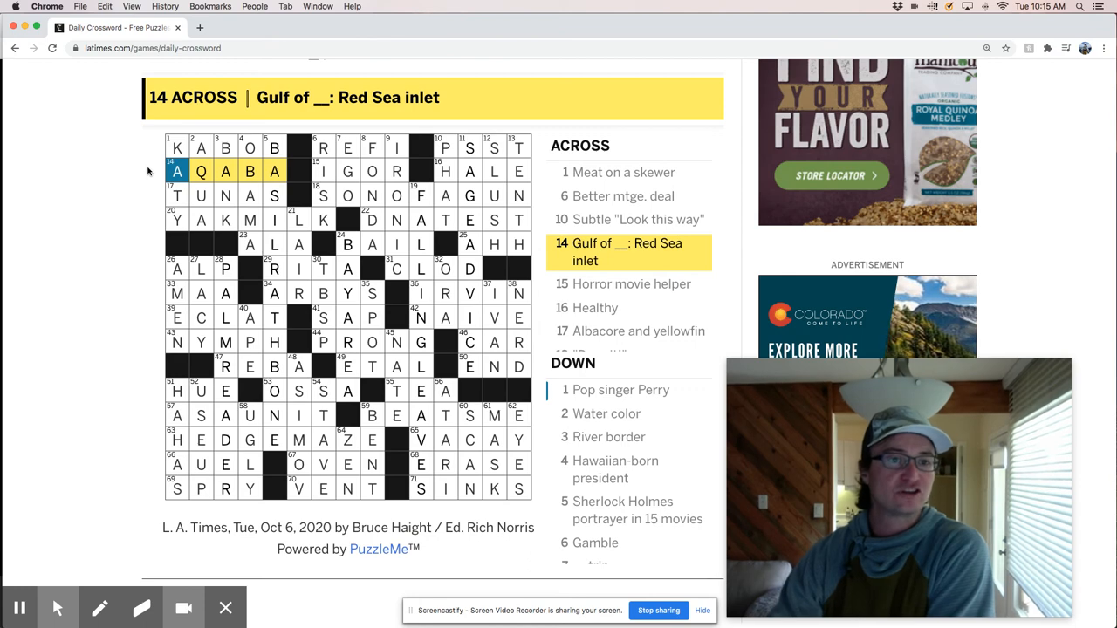
pyautogui.click(177, 147)
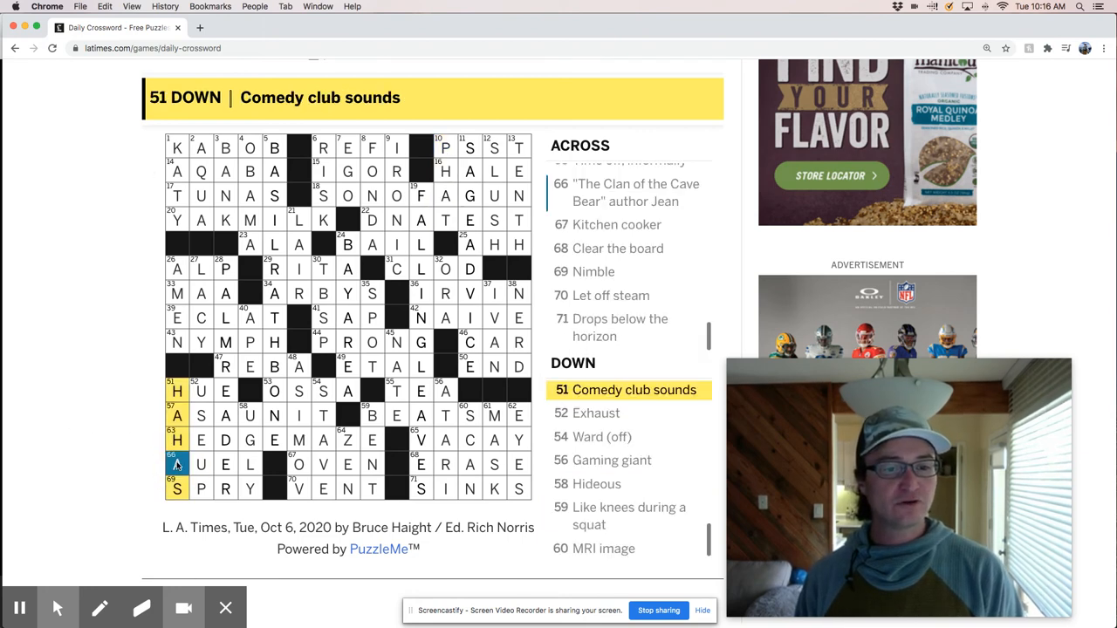
pyautogui.click(201, 464)
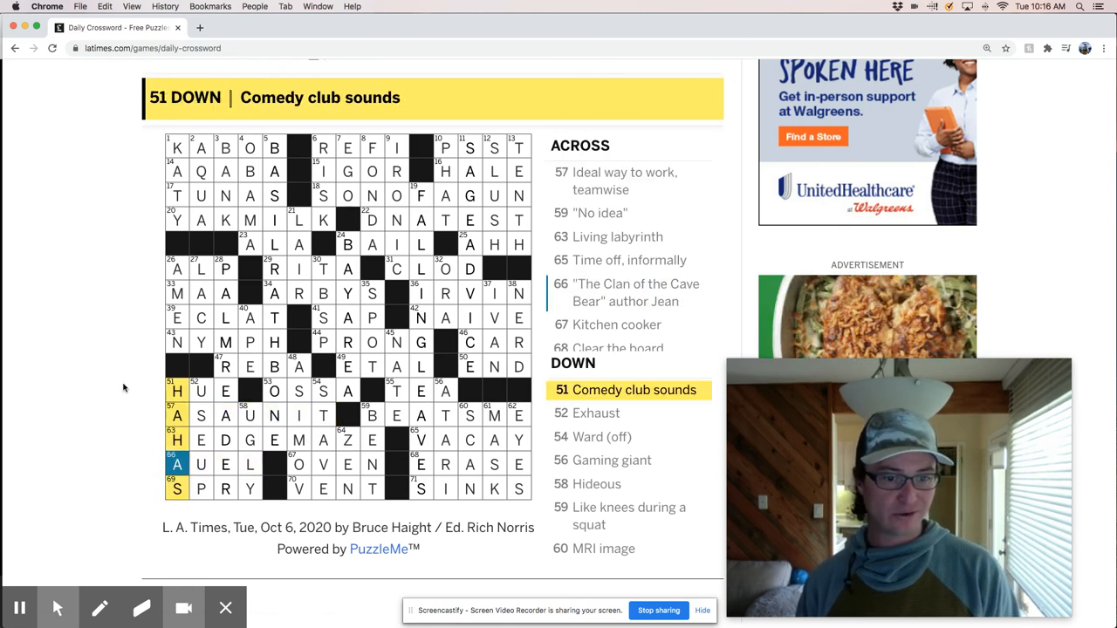
pyautogui.click(636, 293)
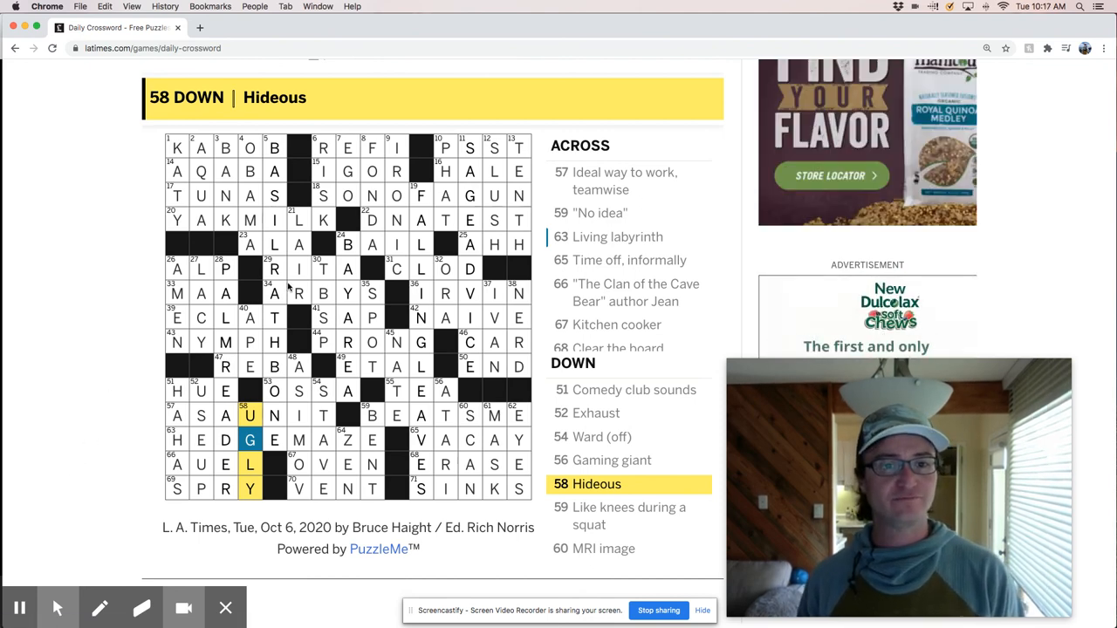
pyautogui.click(298, 292)
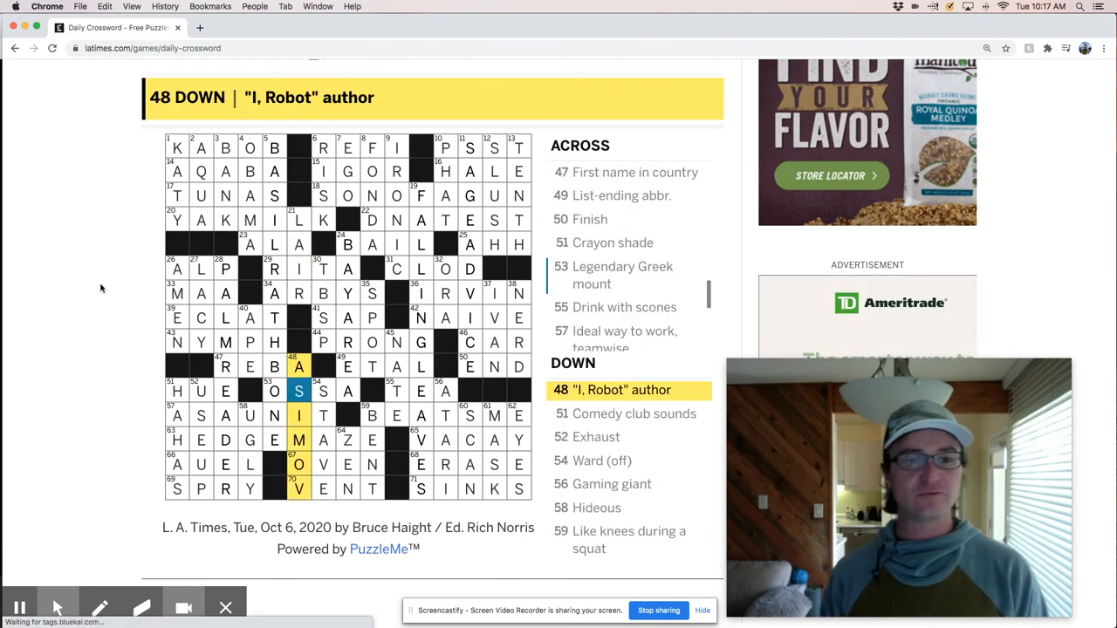
pyautogui.click(274, 391)
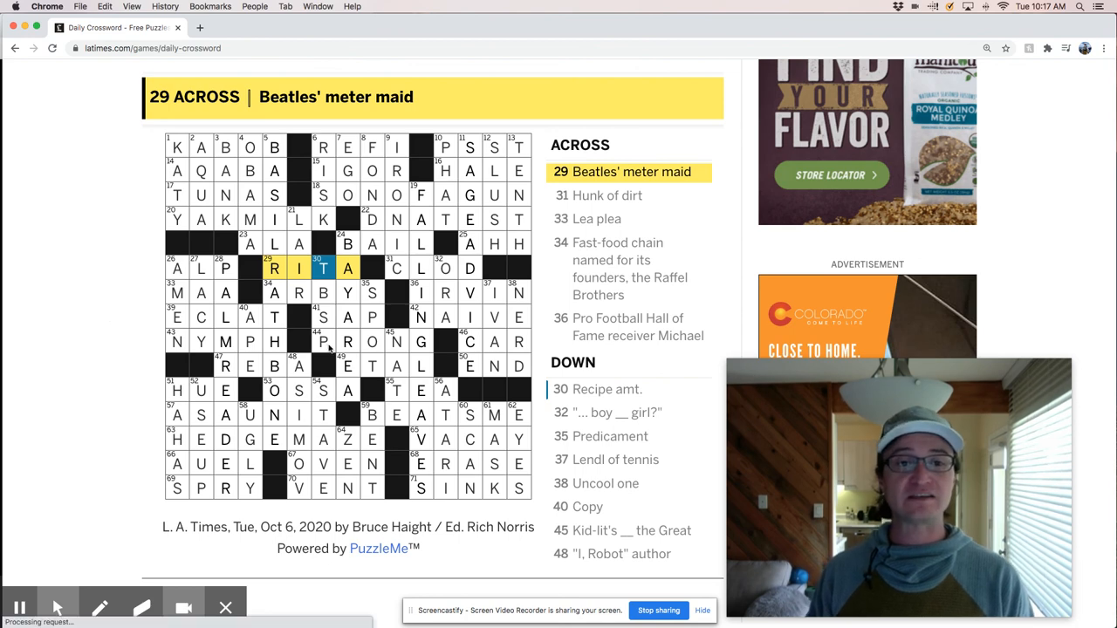
pyautogui.click(396, 341)
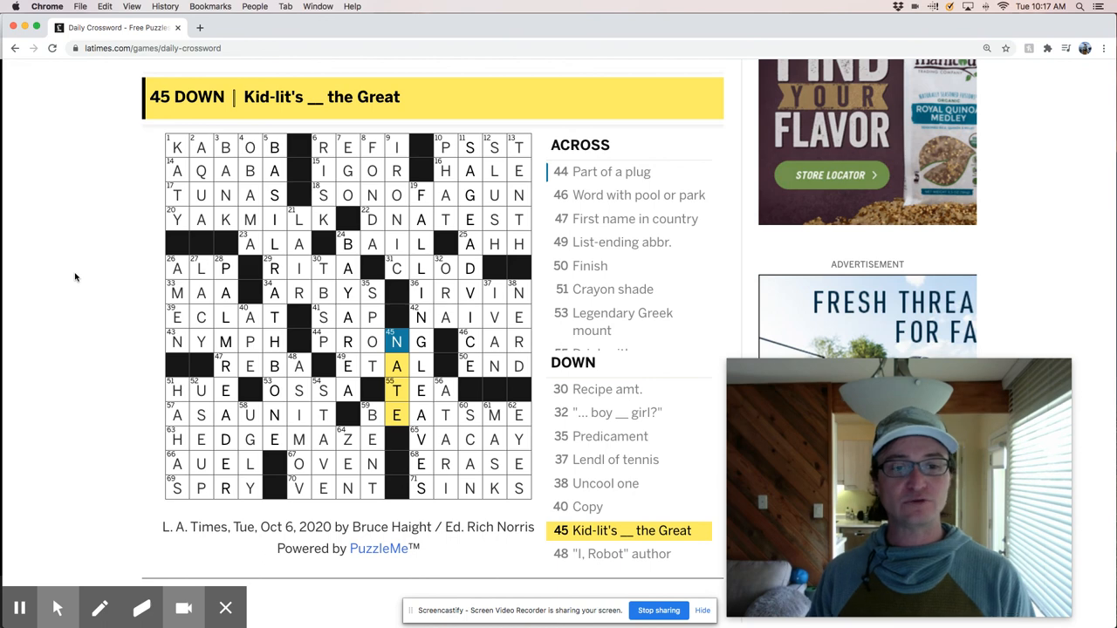
pyautogui.moveTo(272, 183)
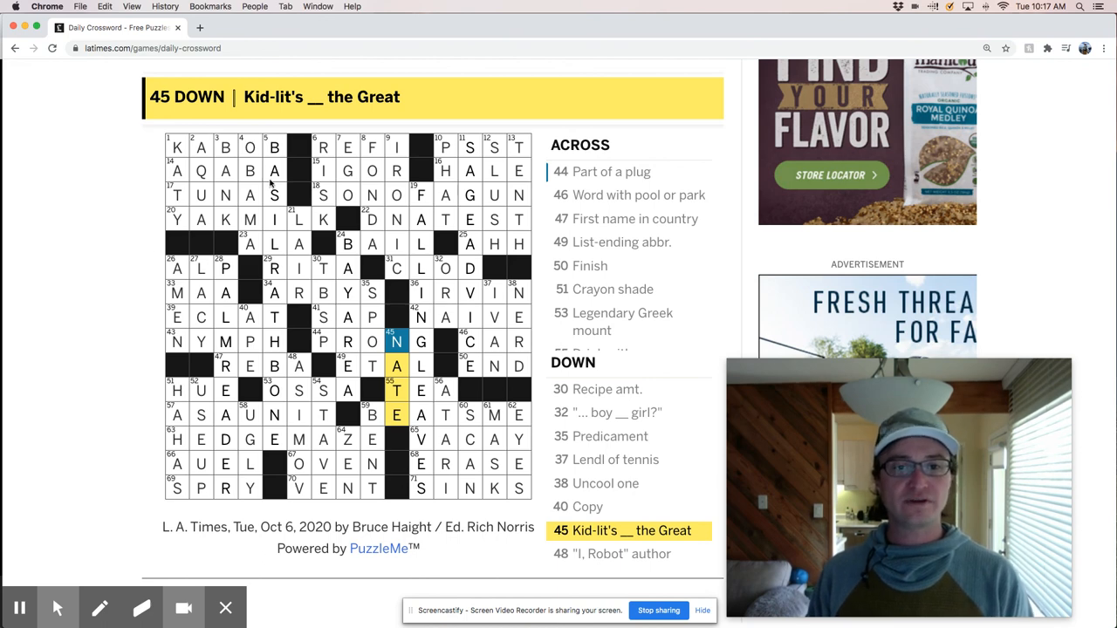
pyautogui.click(274, 146)
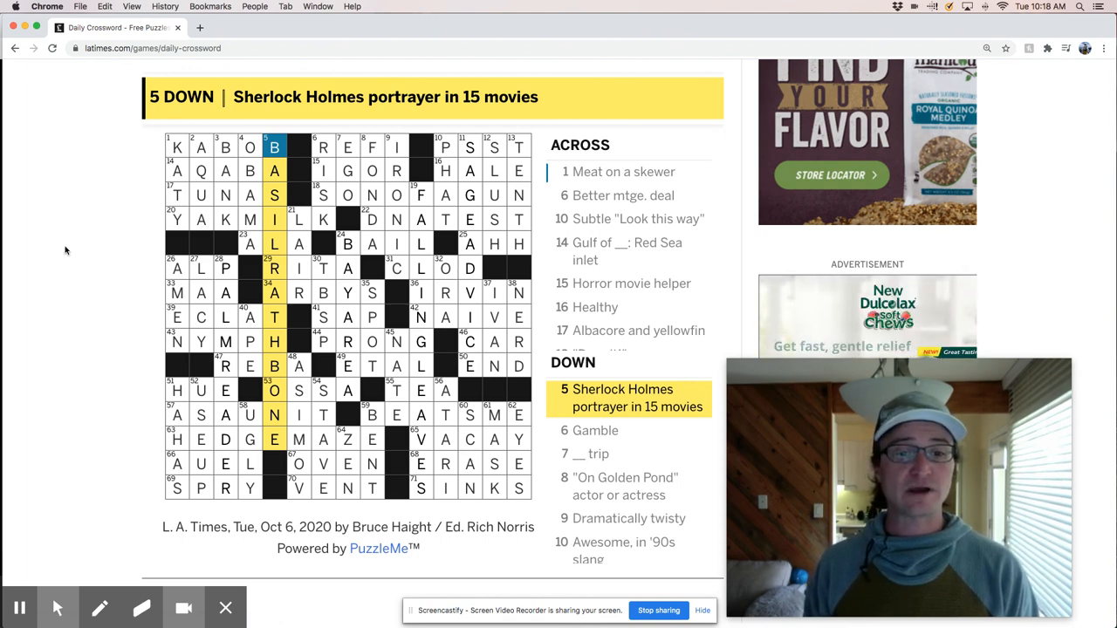
pyautogui.moveTo(37, 270)
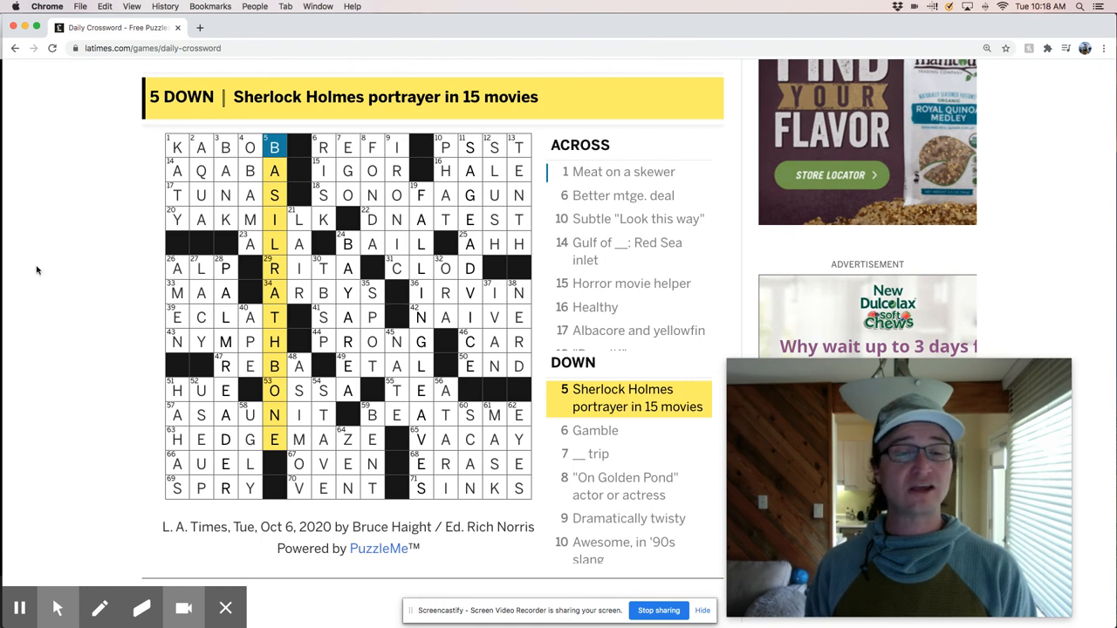